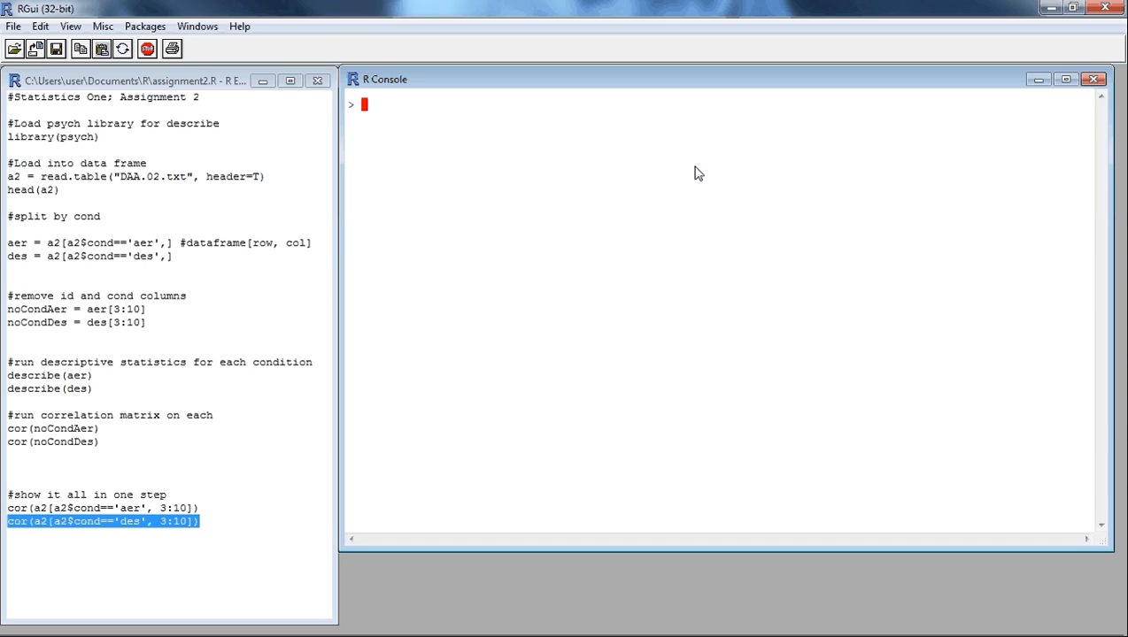
mouse_move(676, 161)
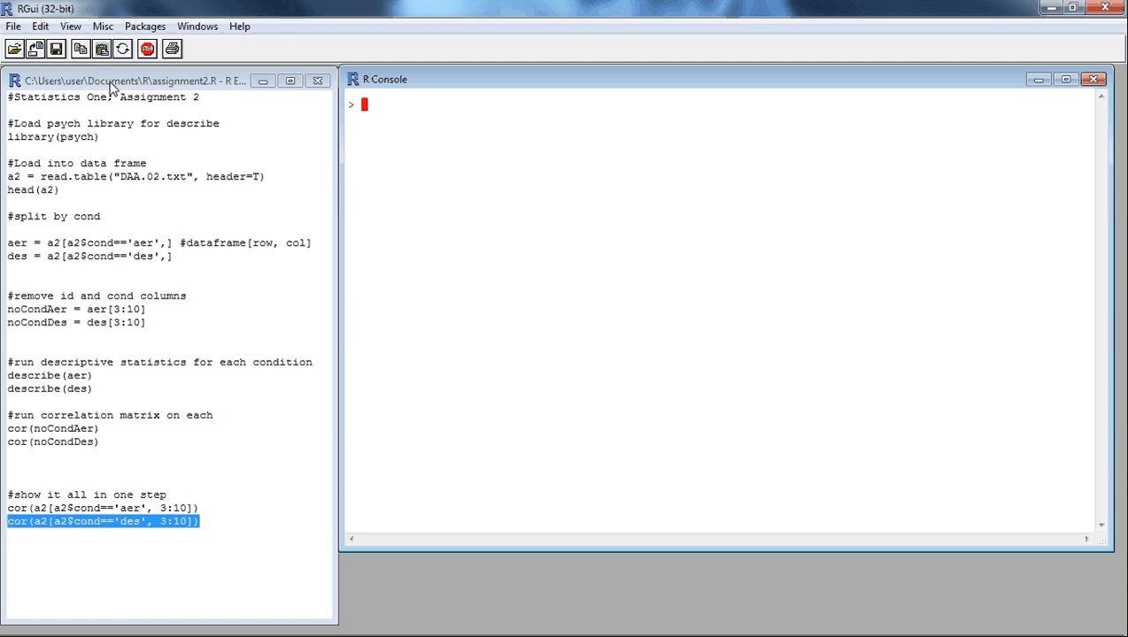
Run the read.table and head(a2) script lines to show a2's first six rows
click(523, 176)
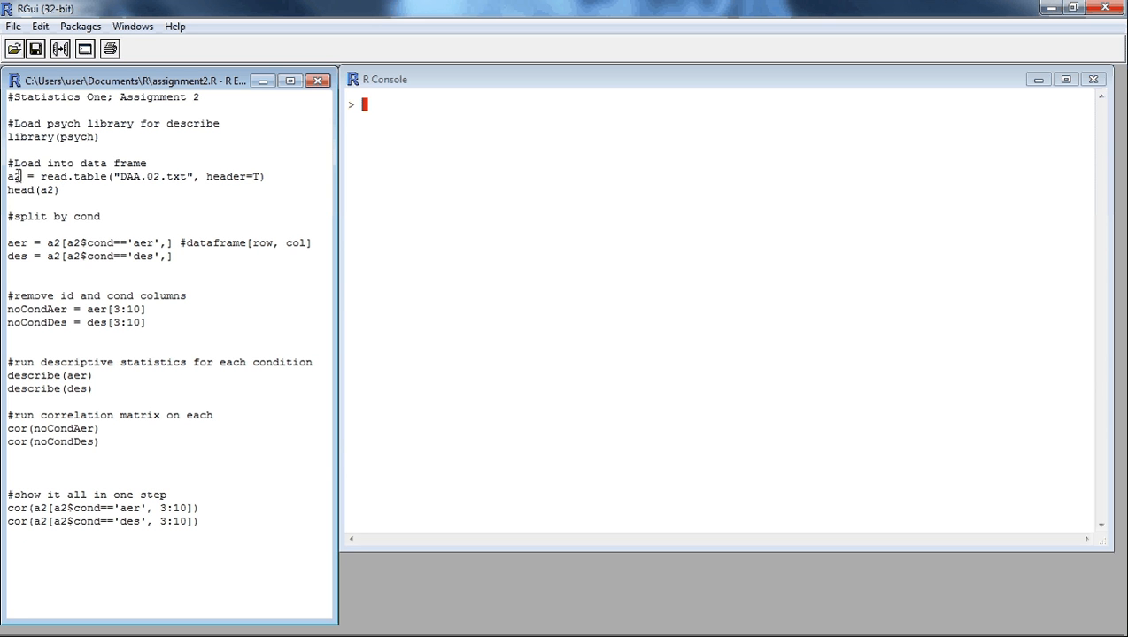
double_click(13, 177)
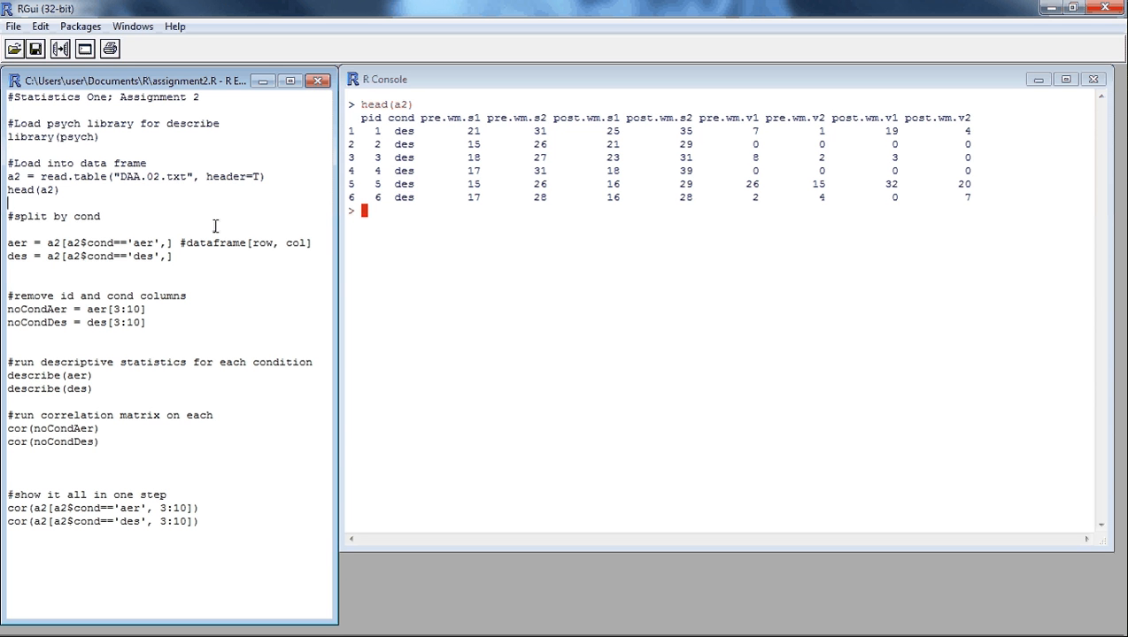
mouse_move(139, 160)
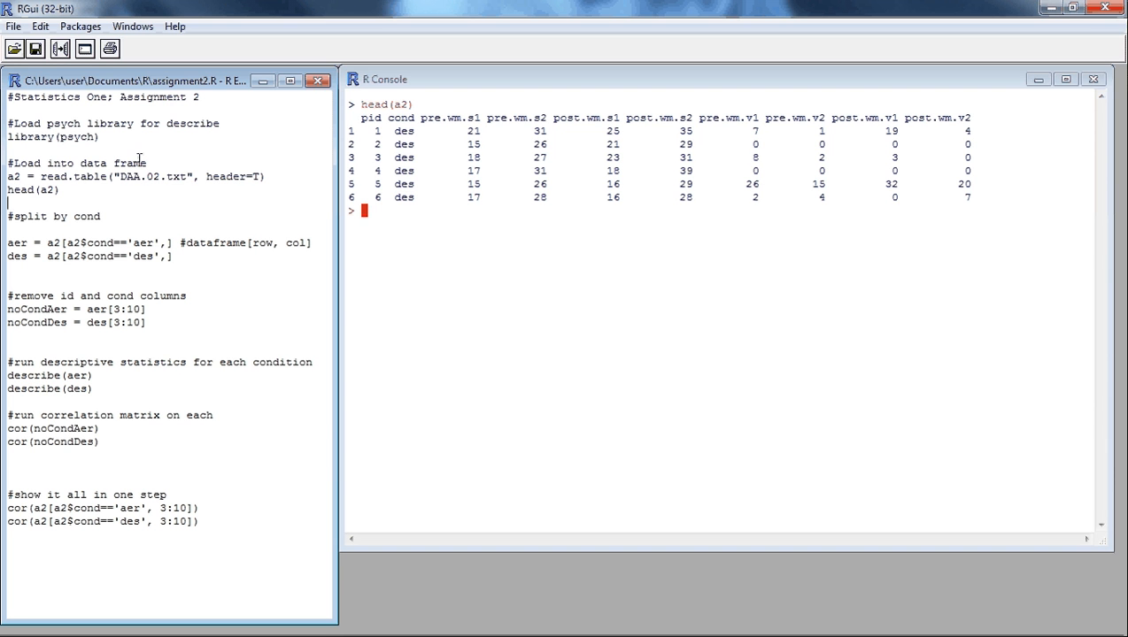
mouse_move(133, 236)
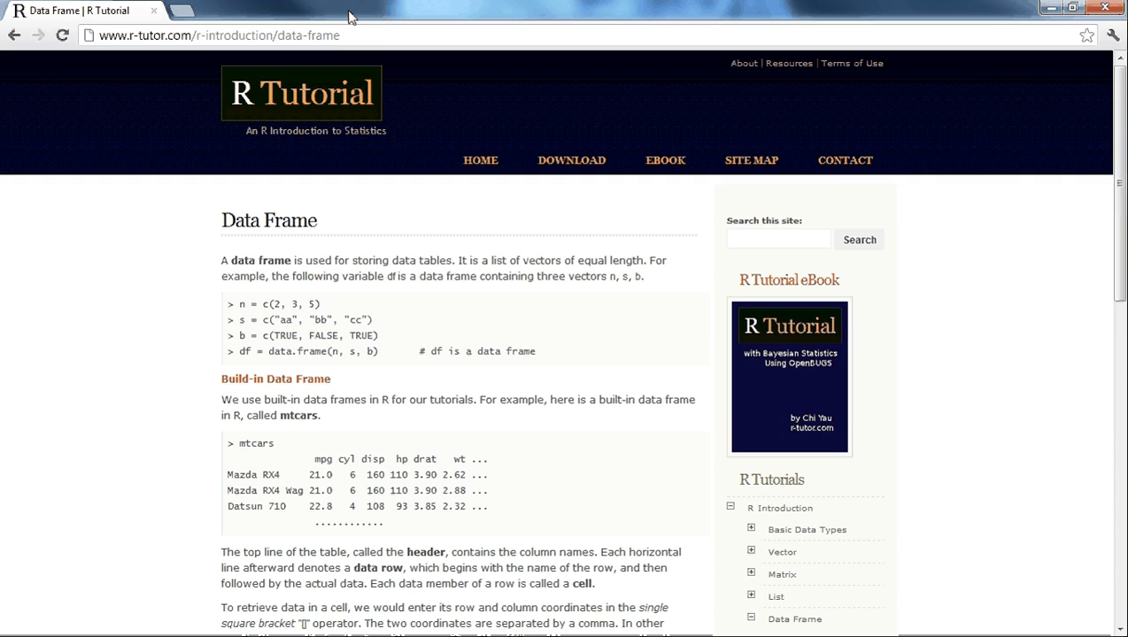
Read the r-tutor Data Frame section on single-bracket row-column indexing, then return to RGui
scroll(down, 3)
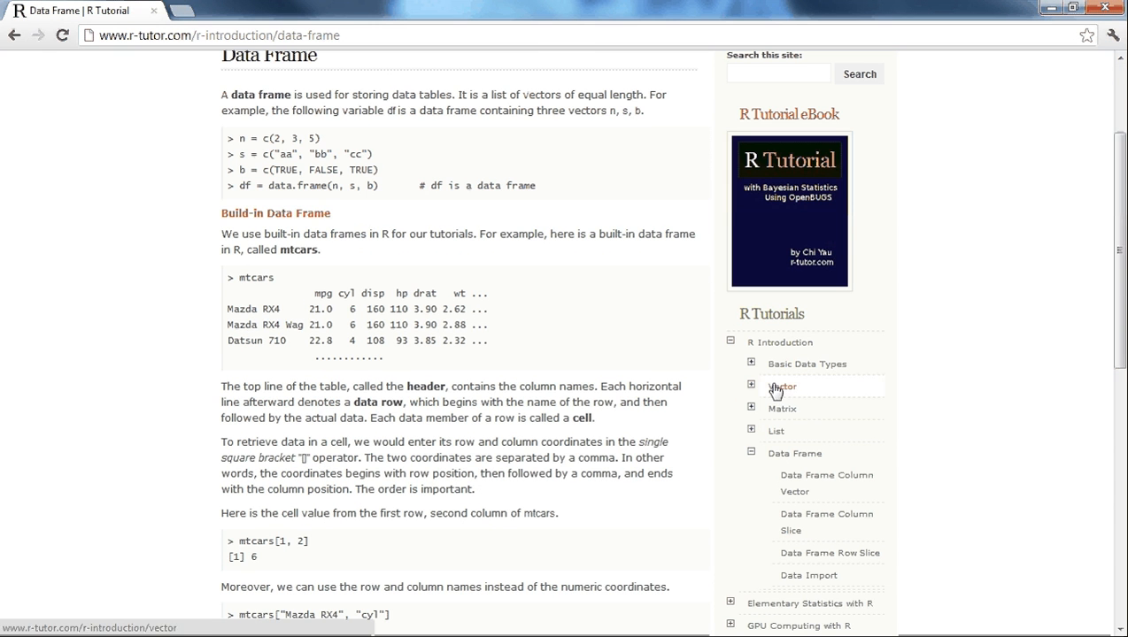
mouse_move(782, 409)
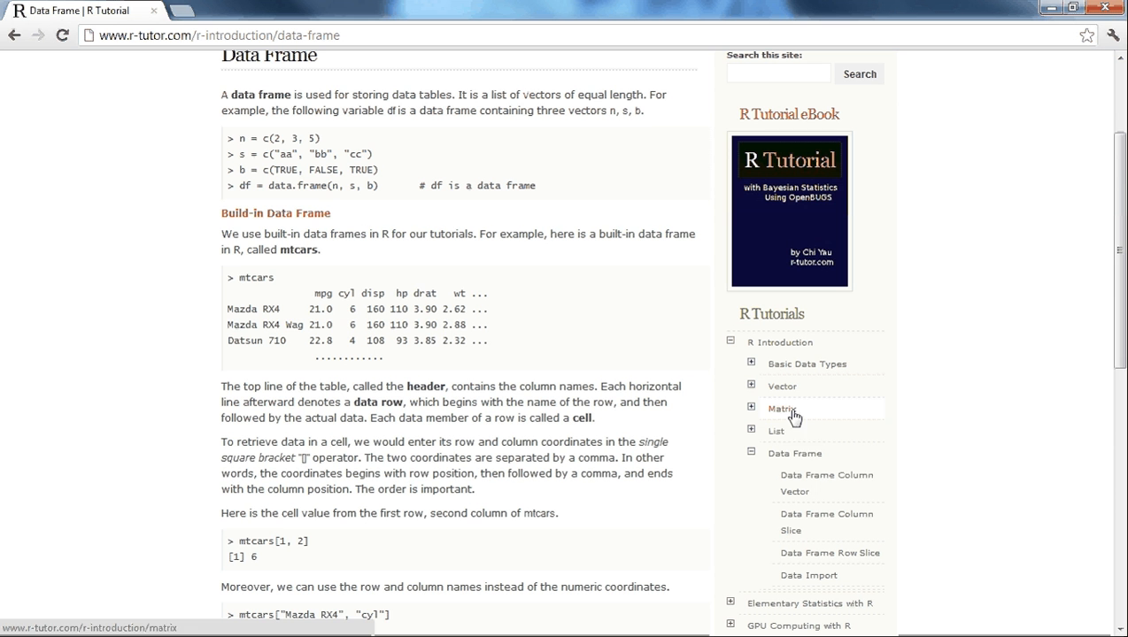
mouse_move(795, 453)
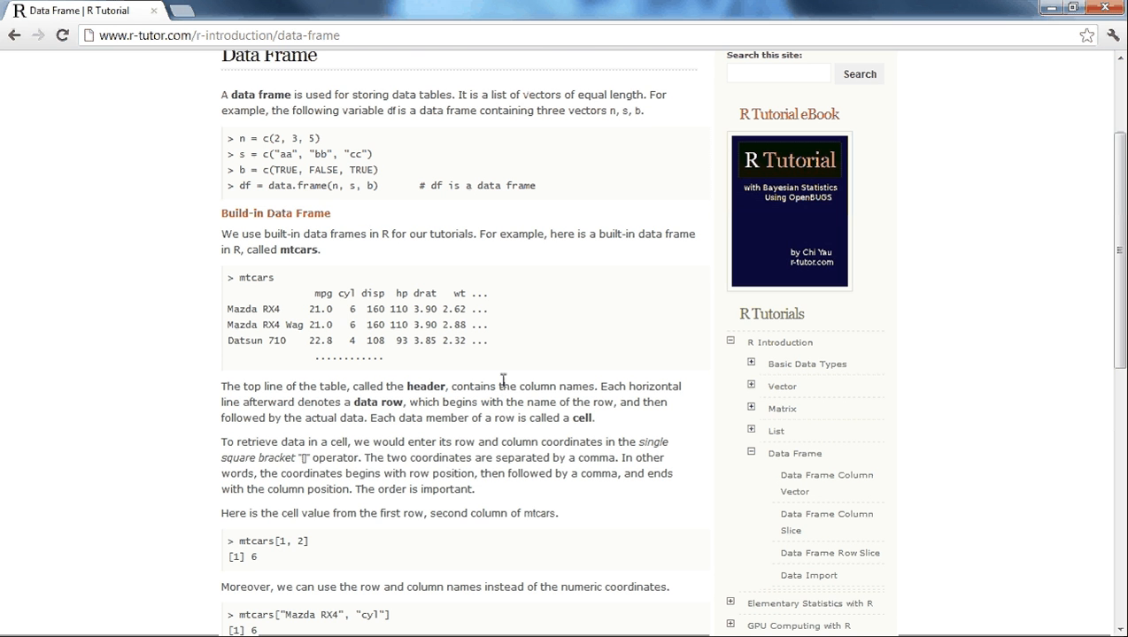
mouse_move(534, 252)
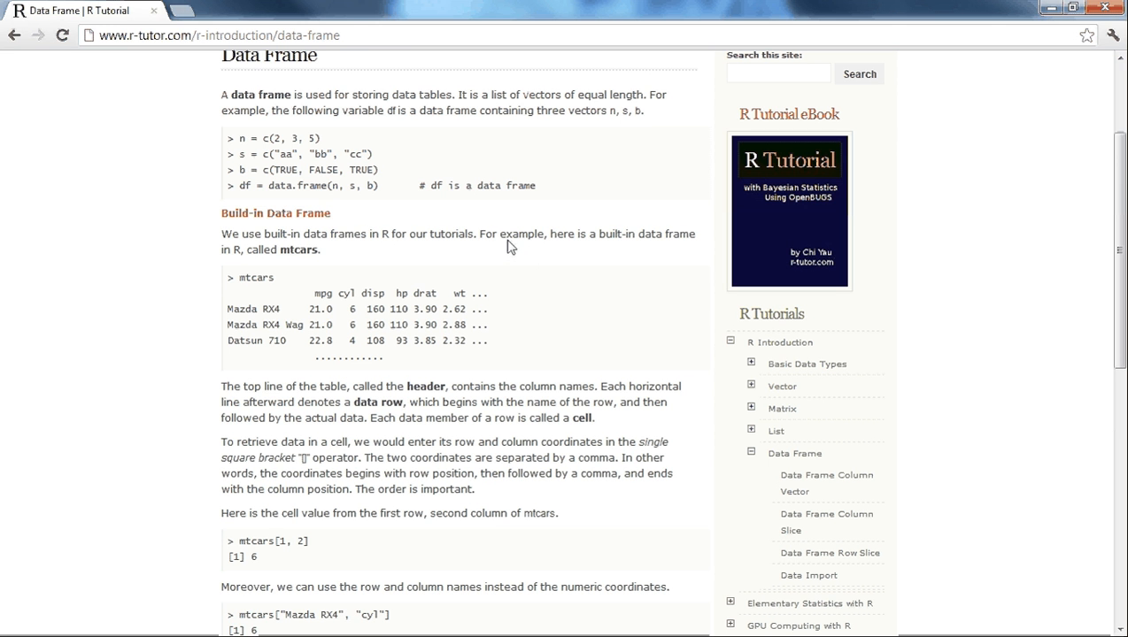
click(217, 34)
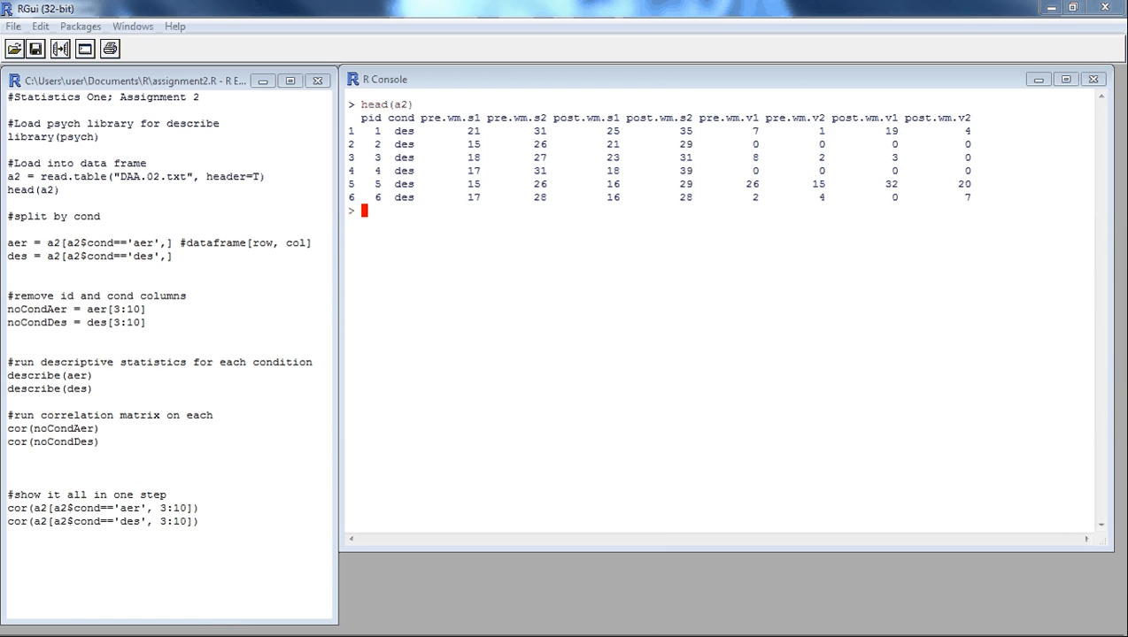
click(173, 256)
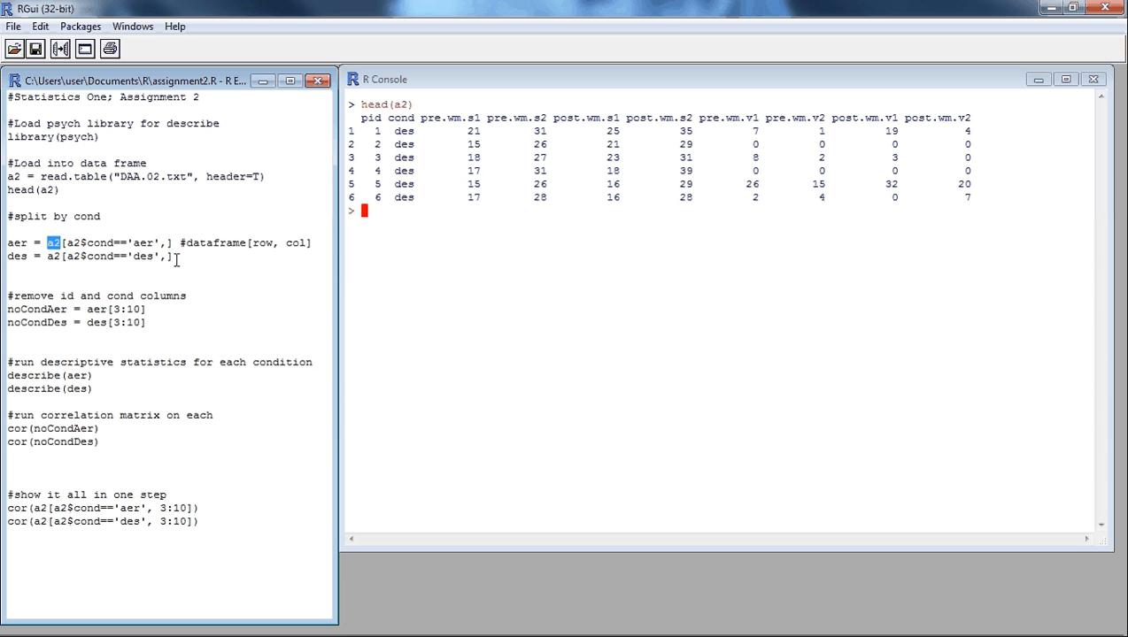
mouse_move(236, 225)
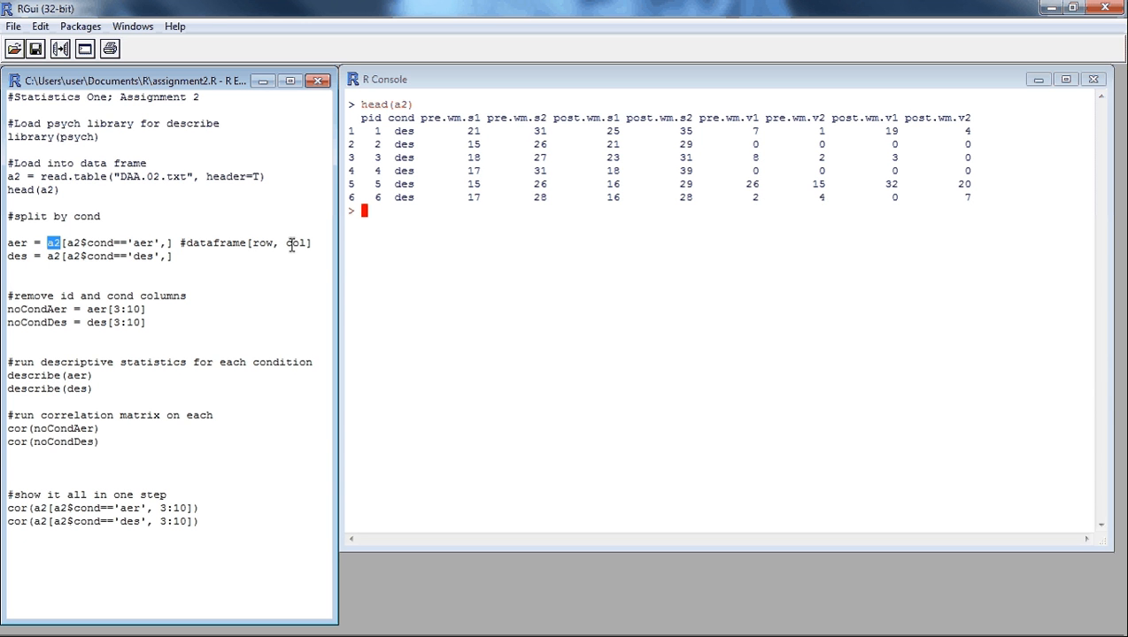
mouse_move(289, 232)
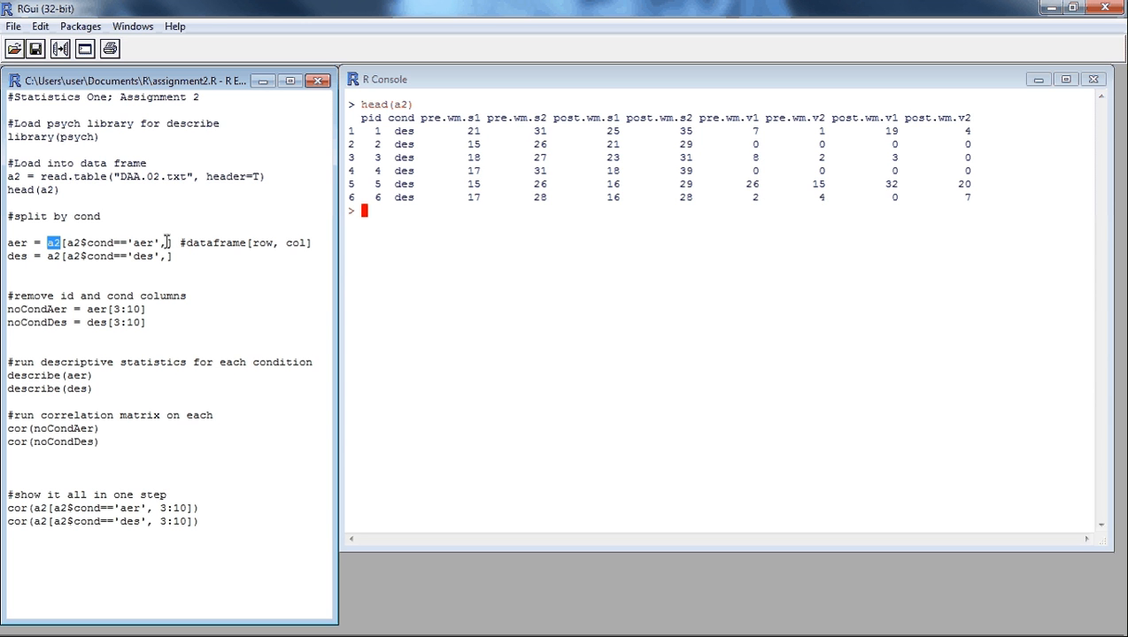
mouse_move(99, 240)
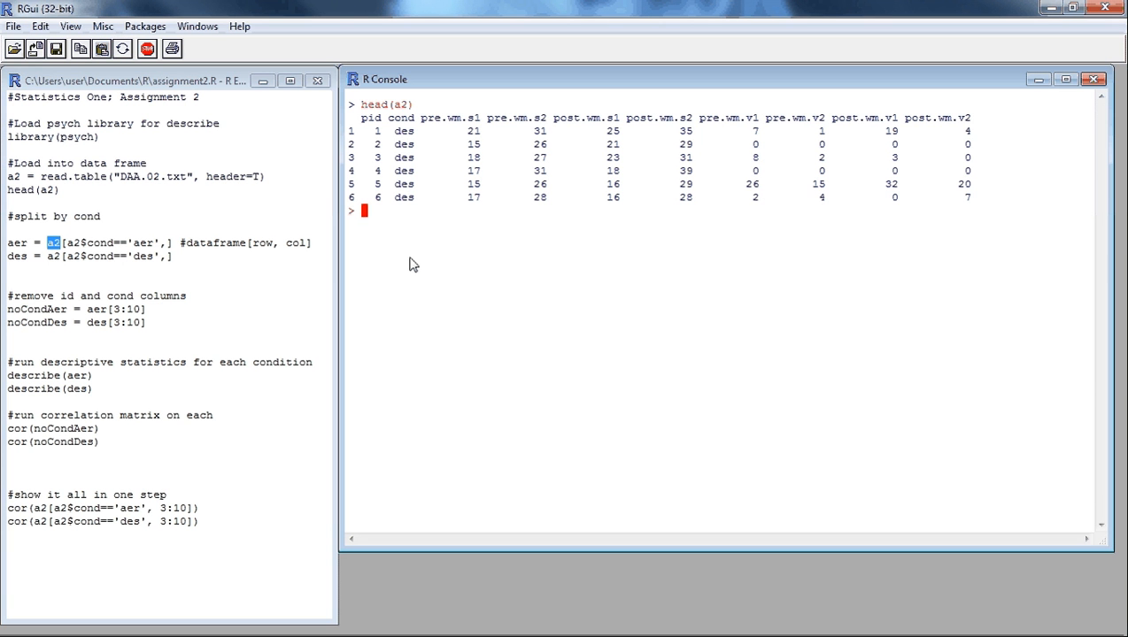
mouse_move(354, 255)
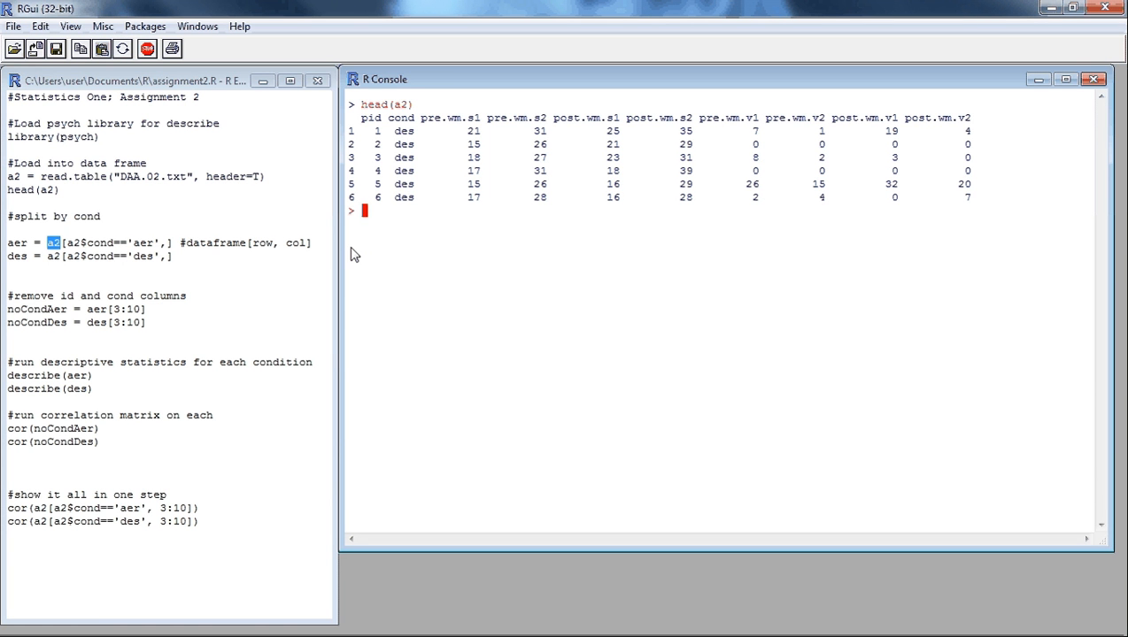
Review the aer listing and run describe(aer), noCondDes and describe(des) from the script
scroll(down, 3)
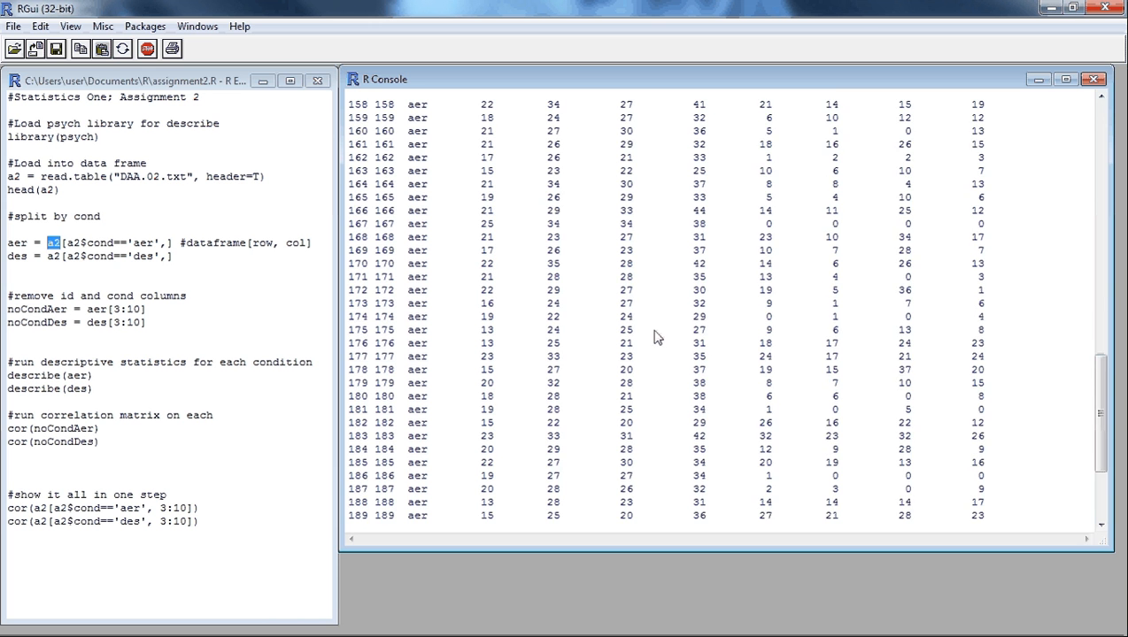
scroll(up, 3)
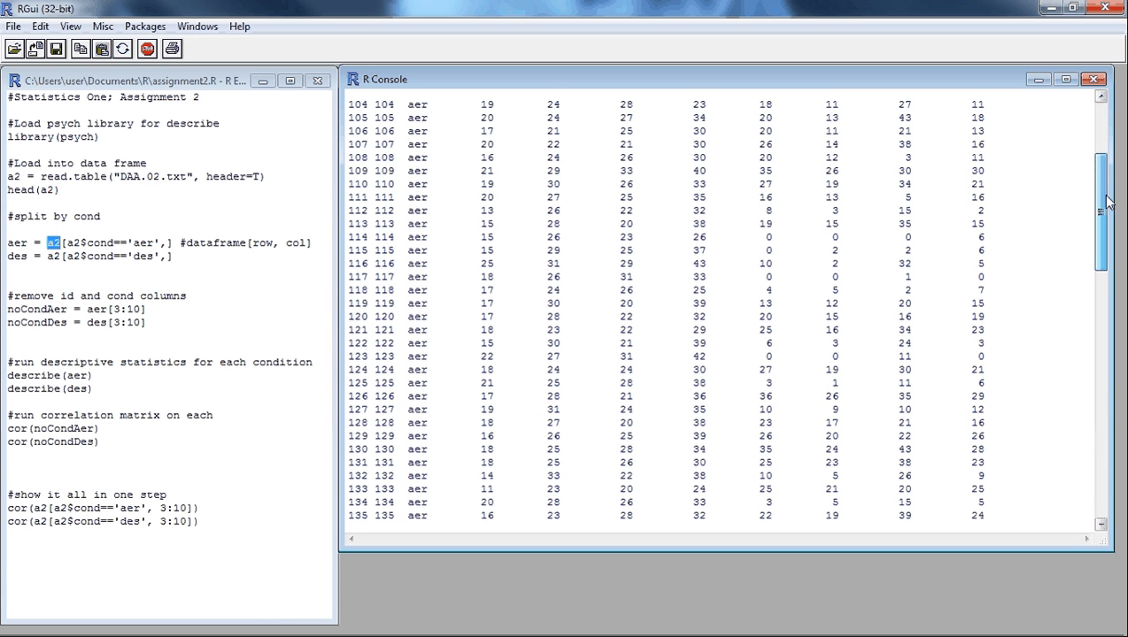
scroll(up, 3)
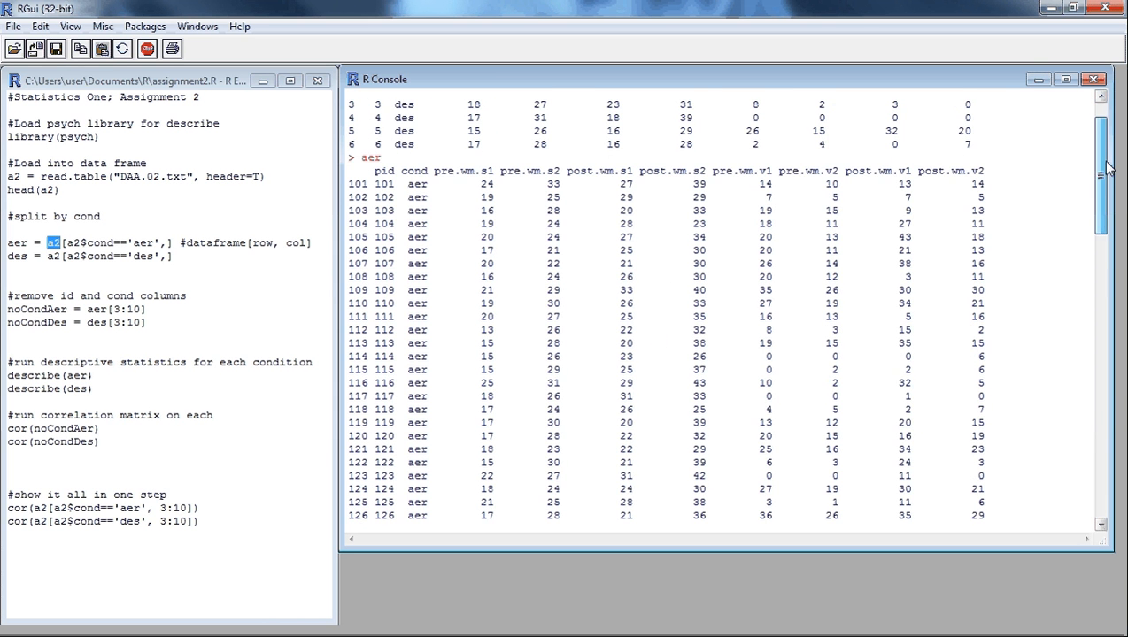
scroll(down, 3)
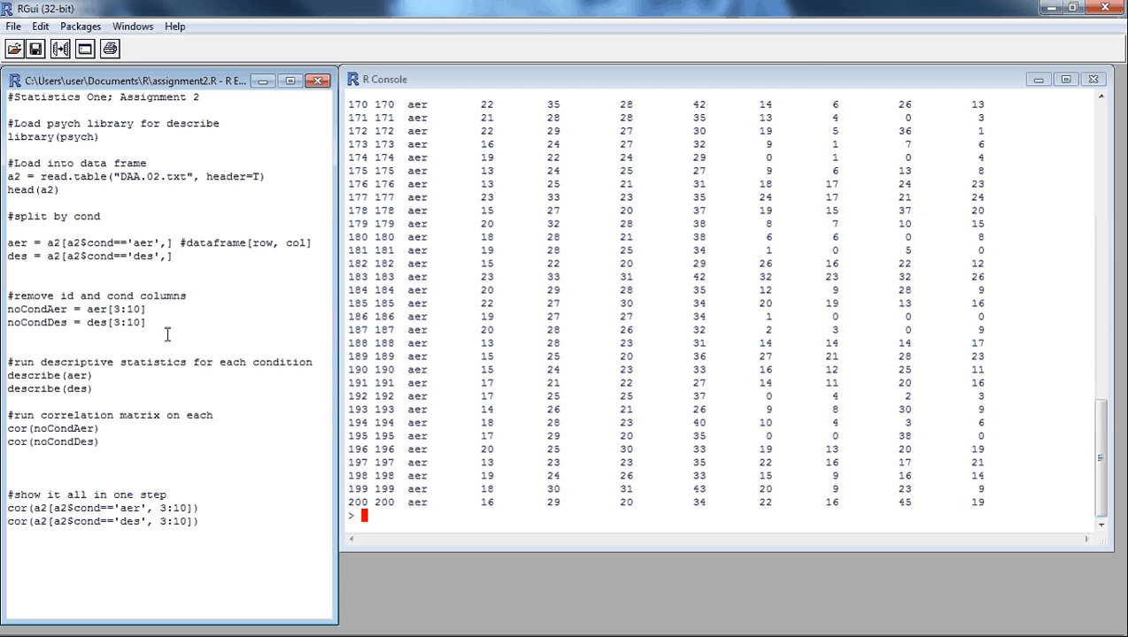
key(Return)
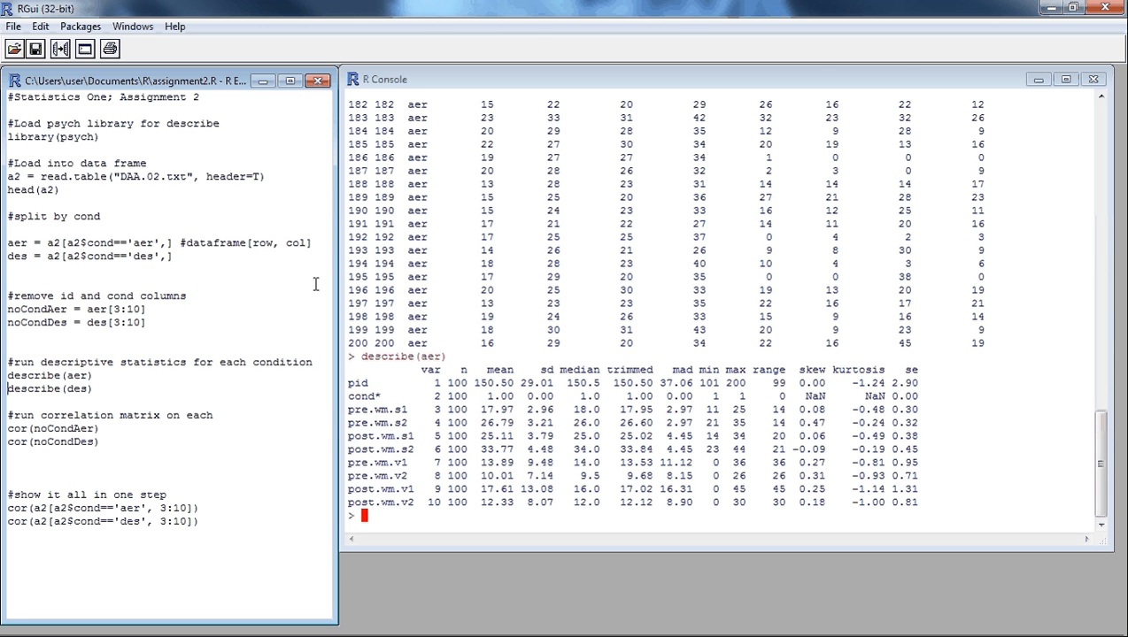
key(Return)
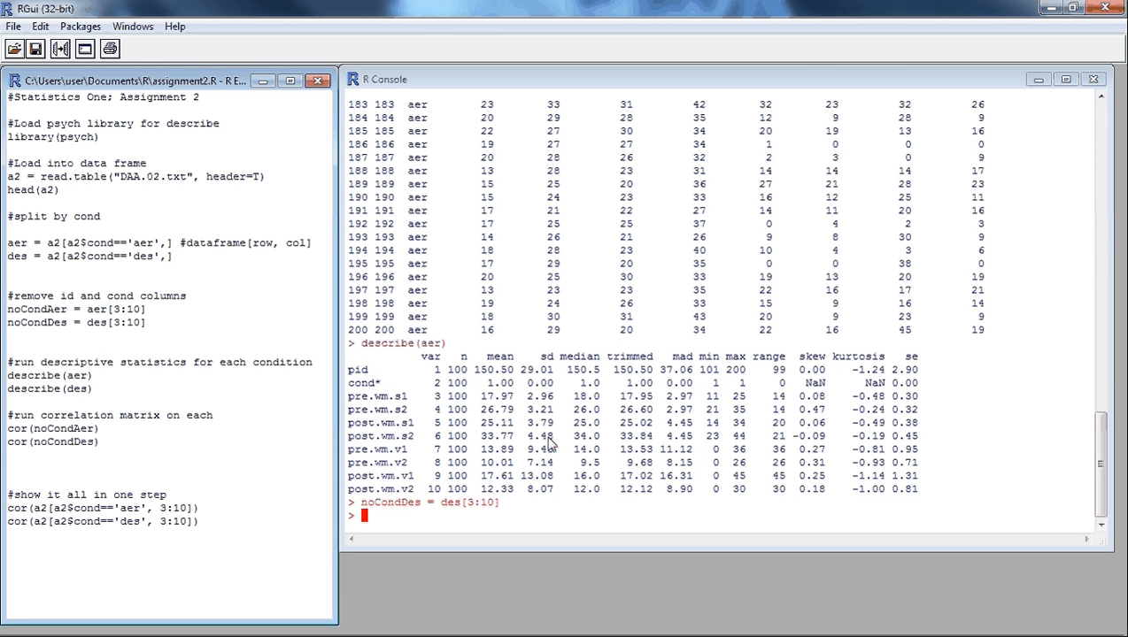
click(93, 389)
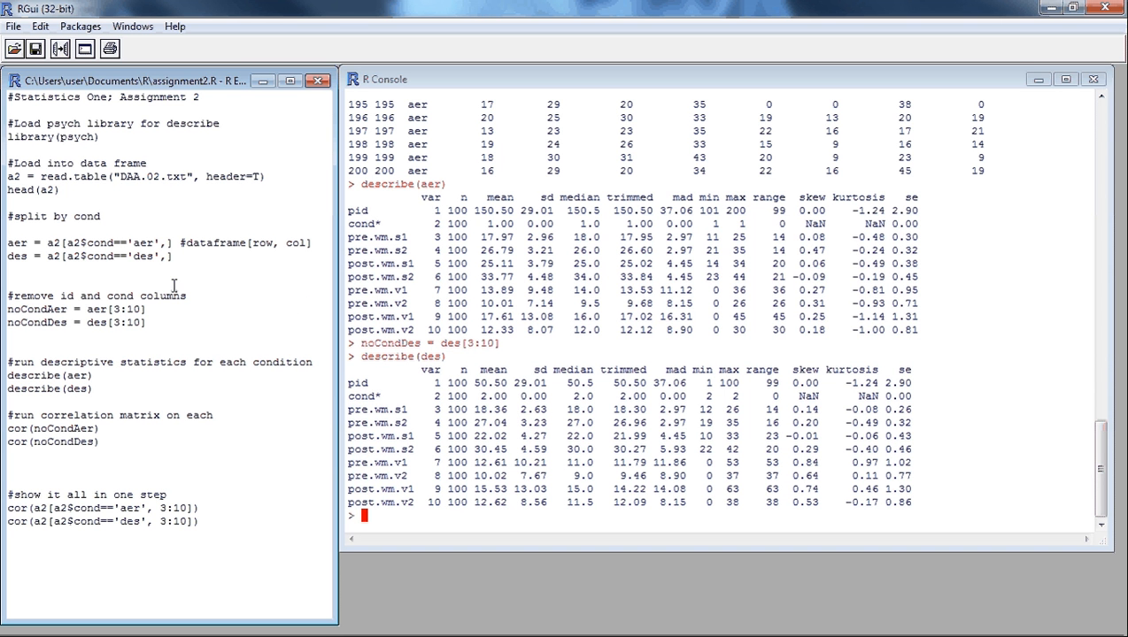
mouse_move(162, 357)
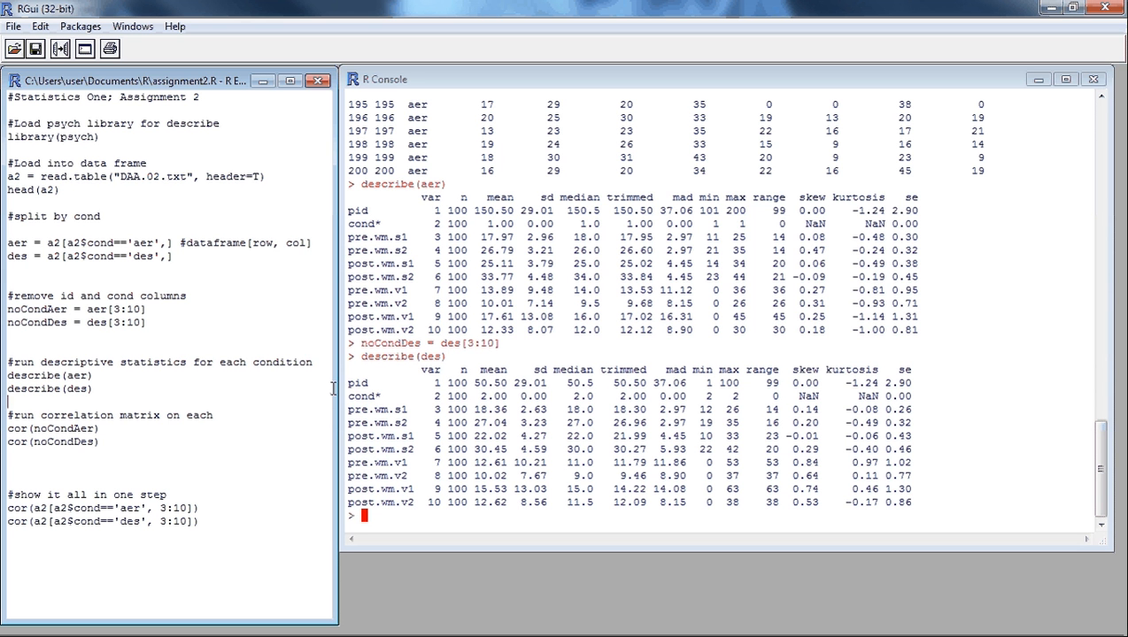
mouse_move(442, 526)
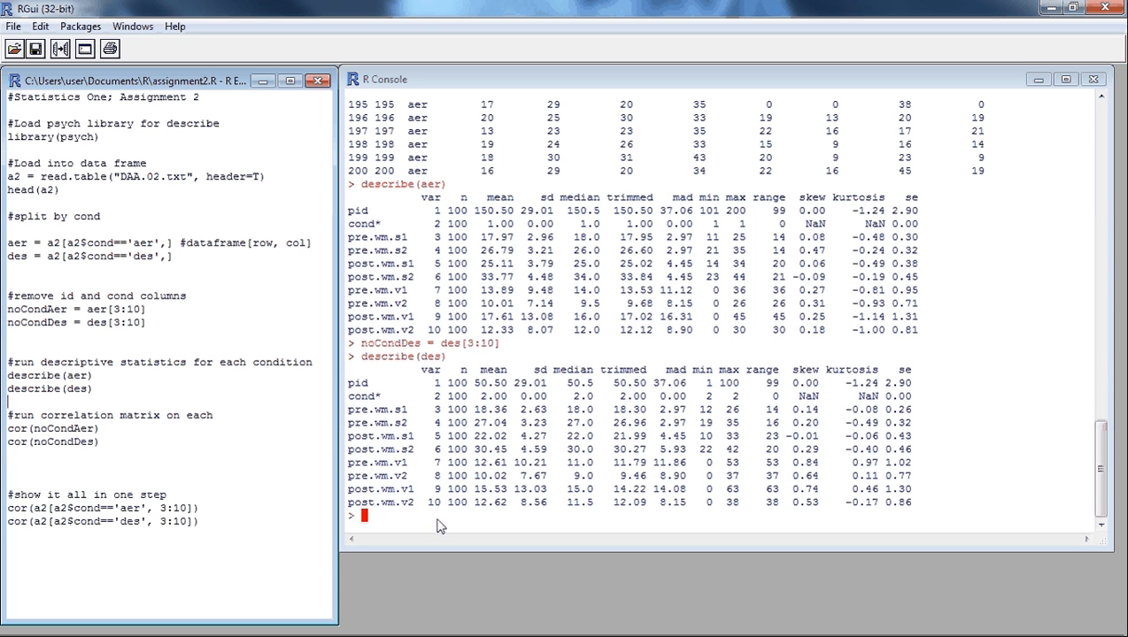
text(dor)
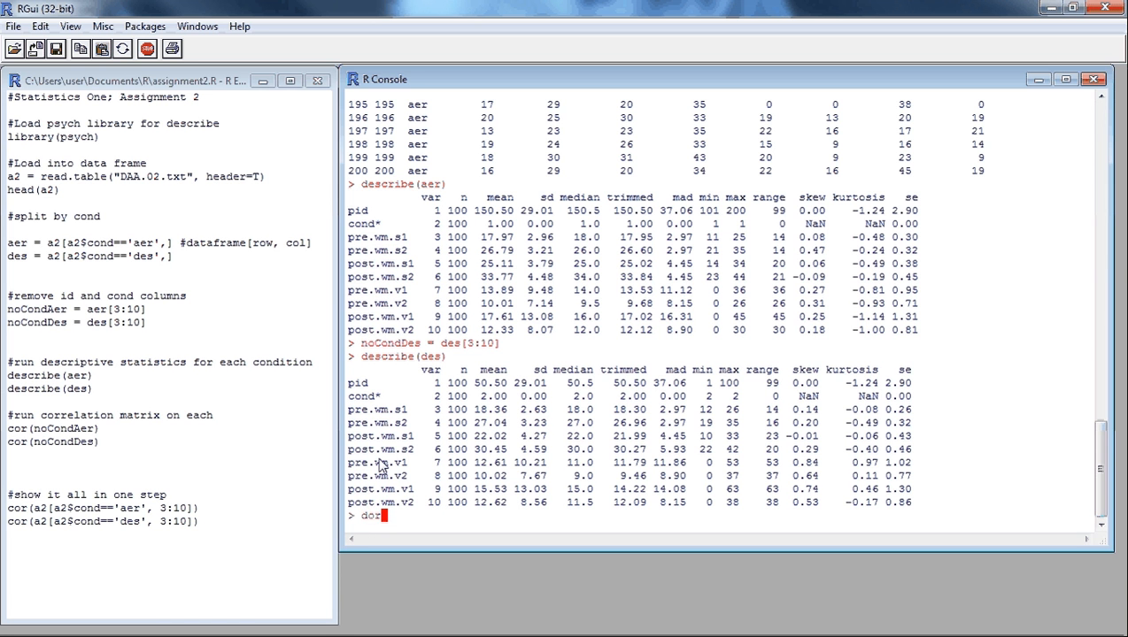
text(cor(aer)
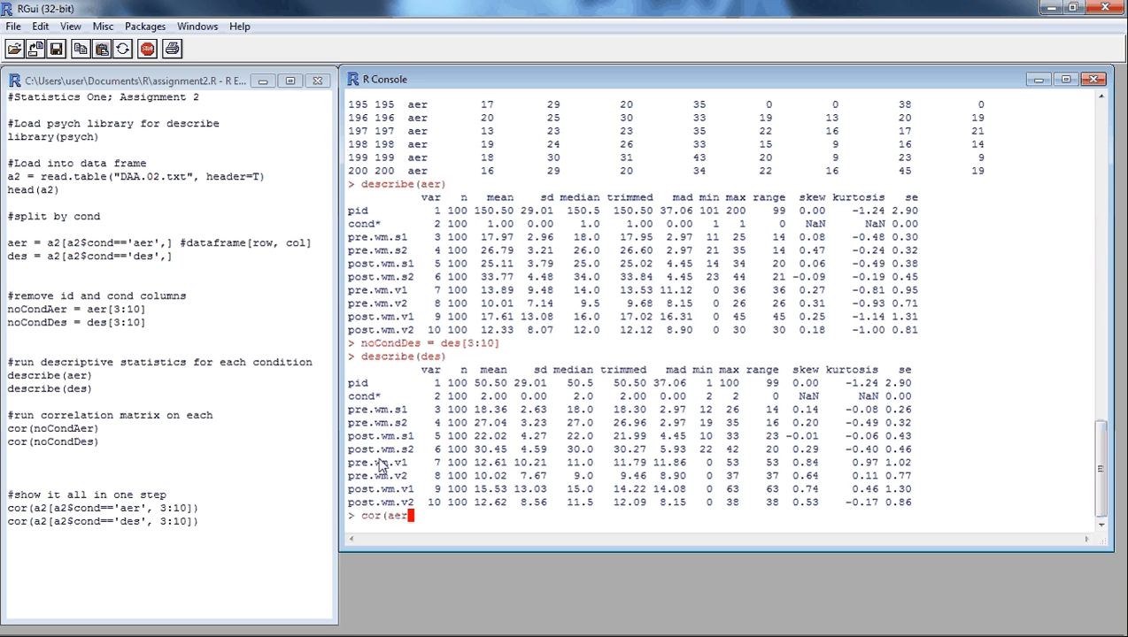
key(Return)
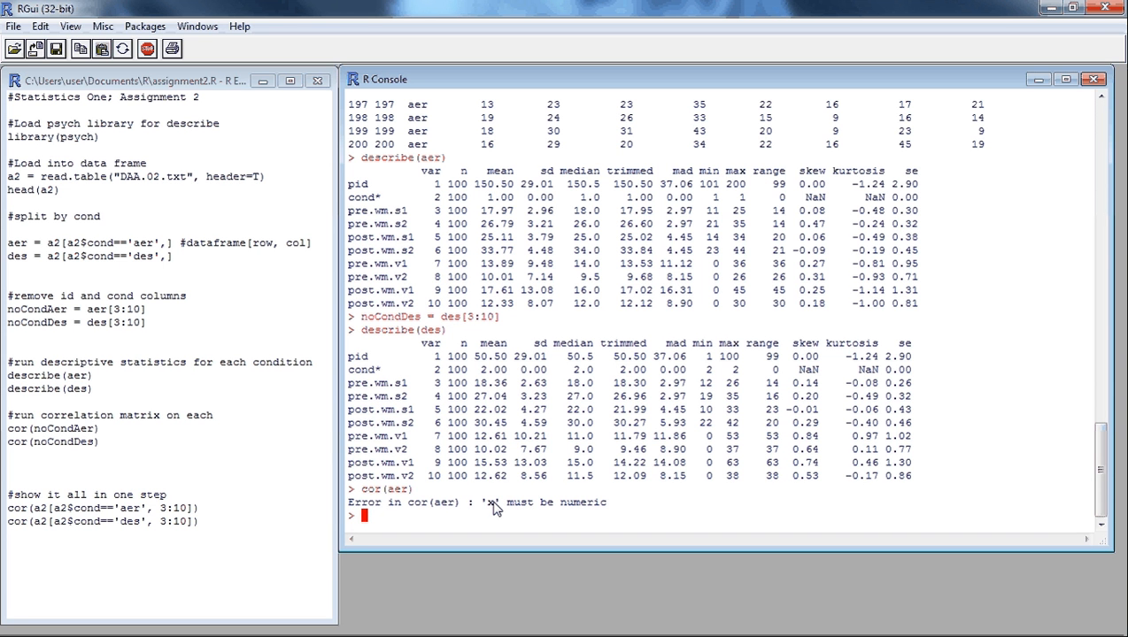
mouse_move(477, 509)
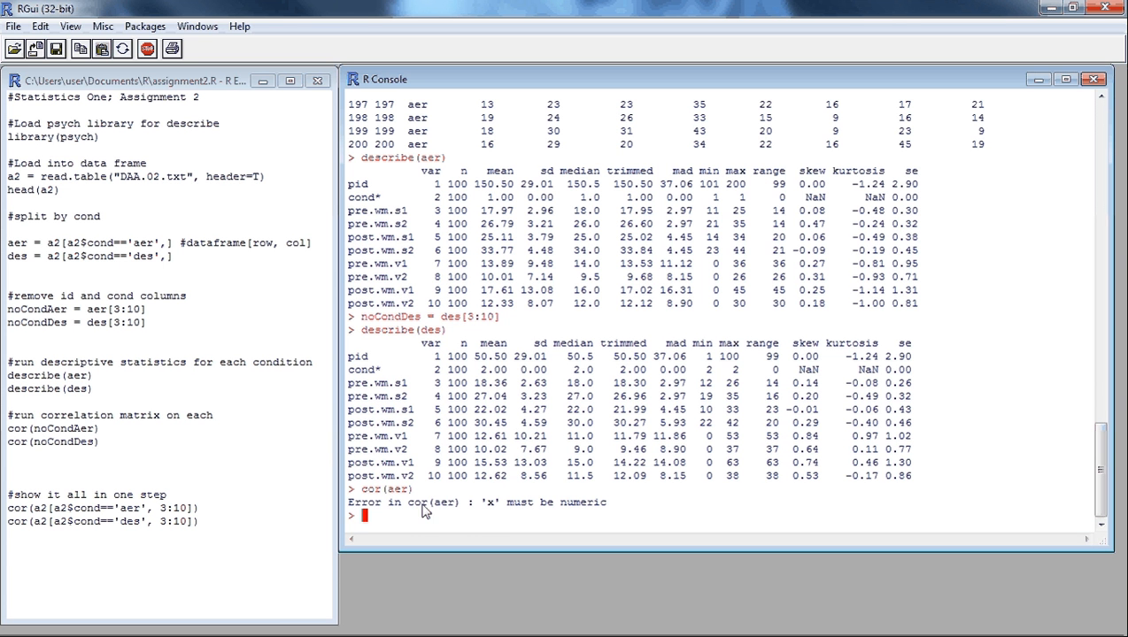
mouse_move(420, 514)
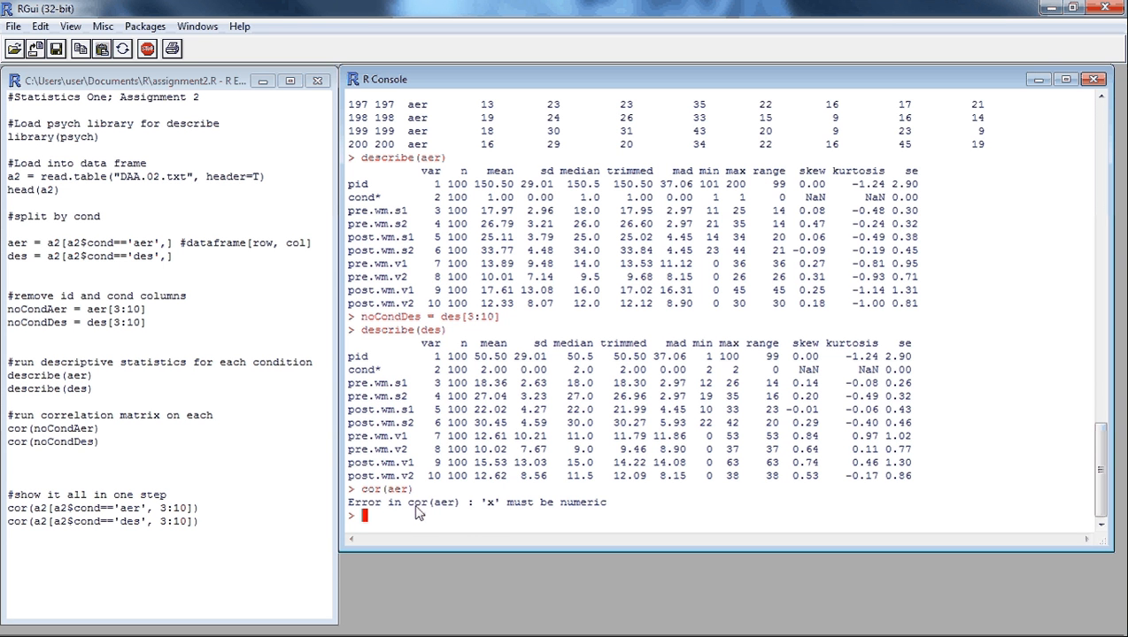
mouse_move(431, 515)
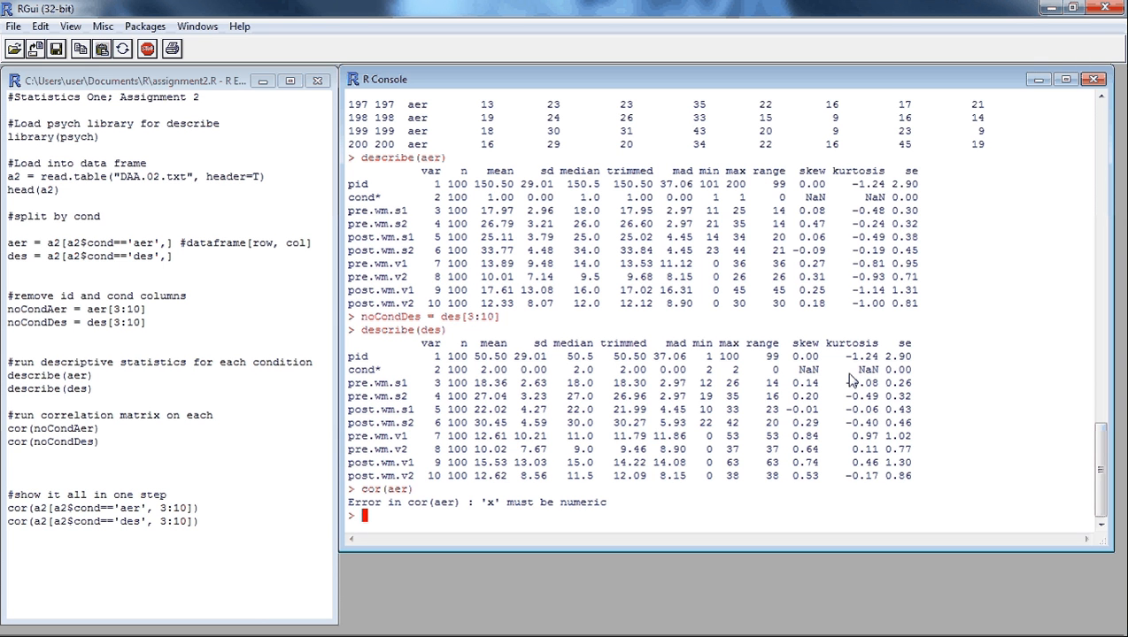
mouse_move(819, 372)
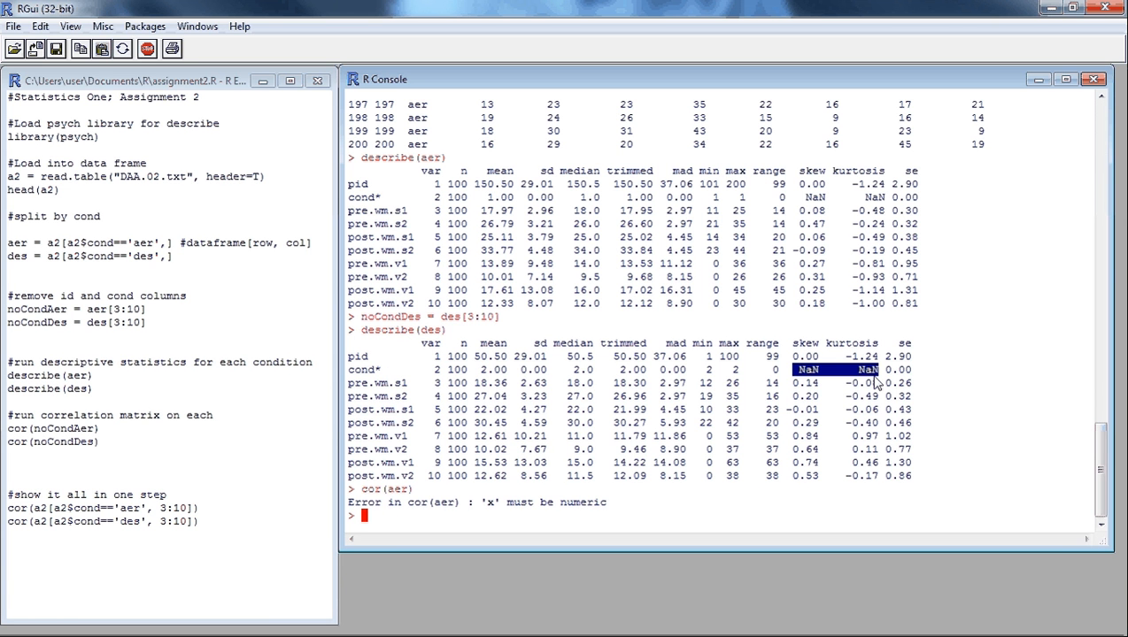
mouse_move(798, 383)
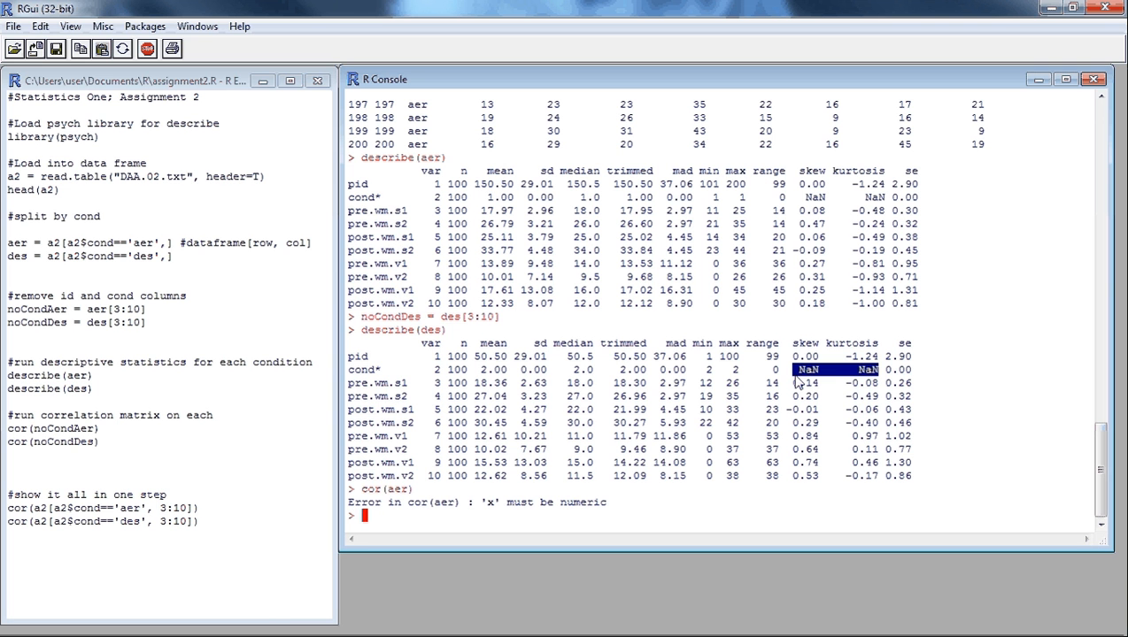
mouse_move(856, 367)
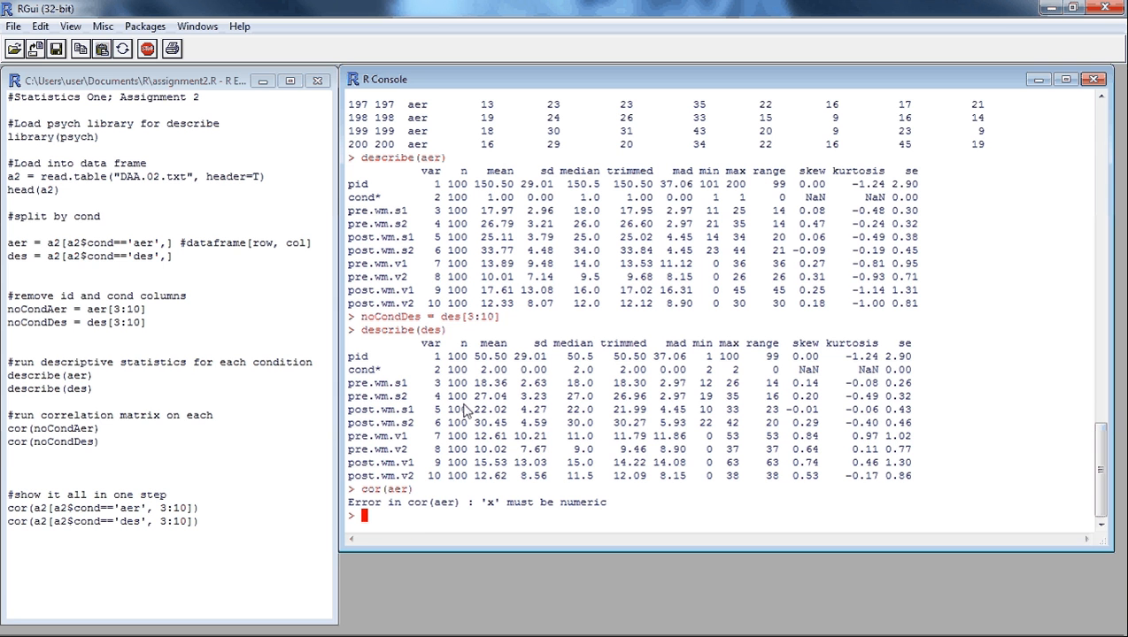
mouse_move(391, 383)
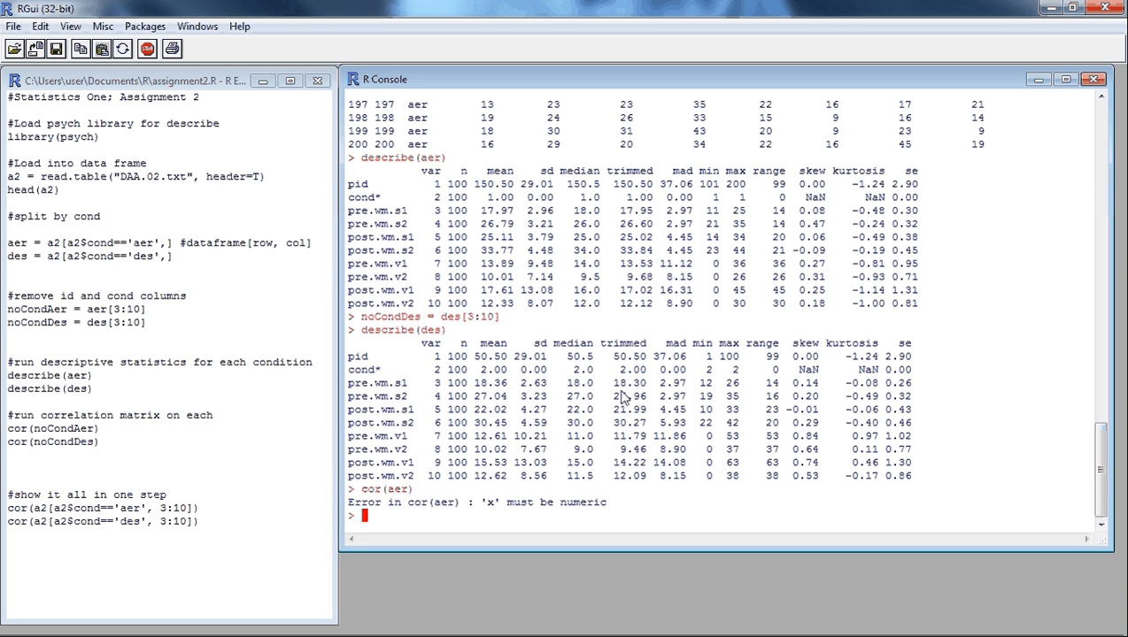
mouse_move(426, 462)
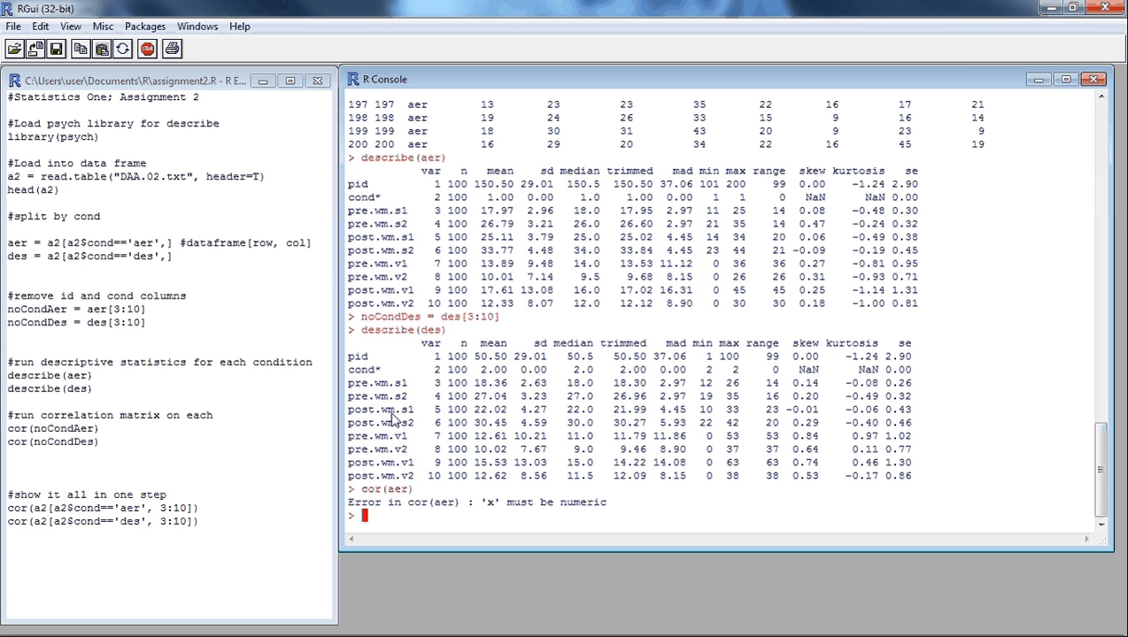
mouse_move(485, 355)
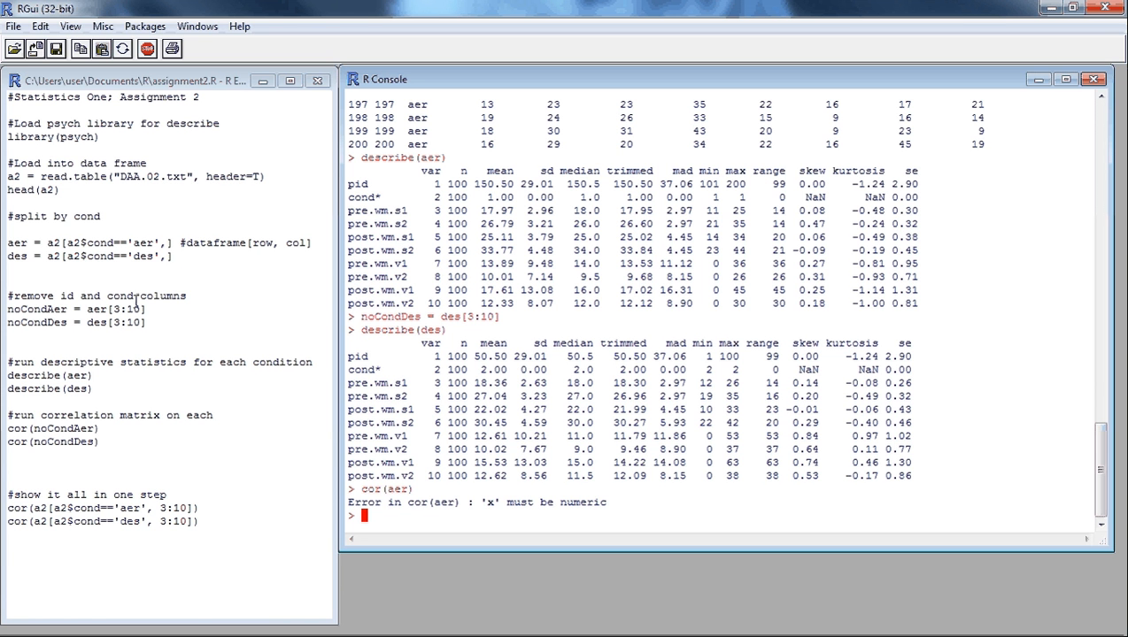
mouse_move(433, 521)
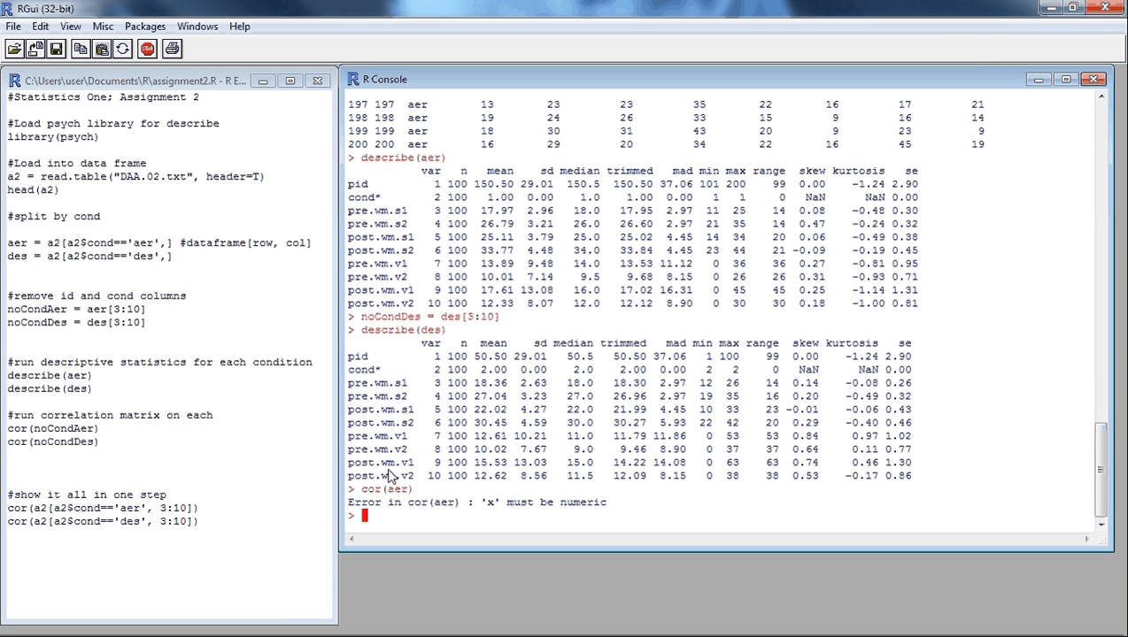
text(aer()
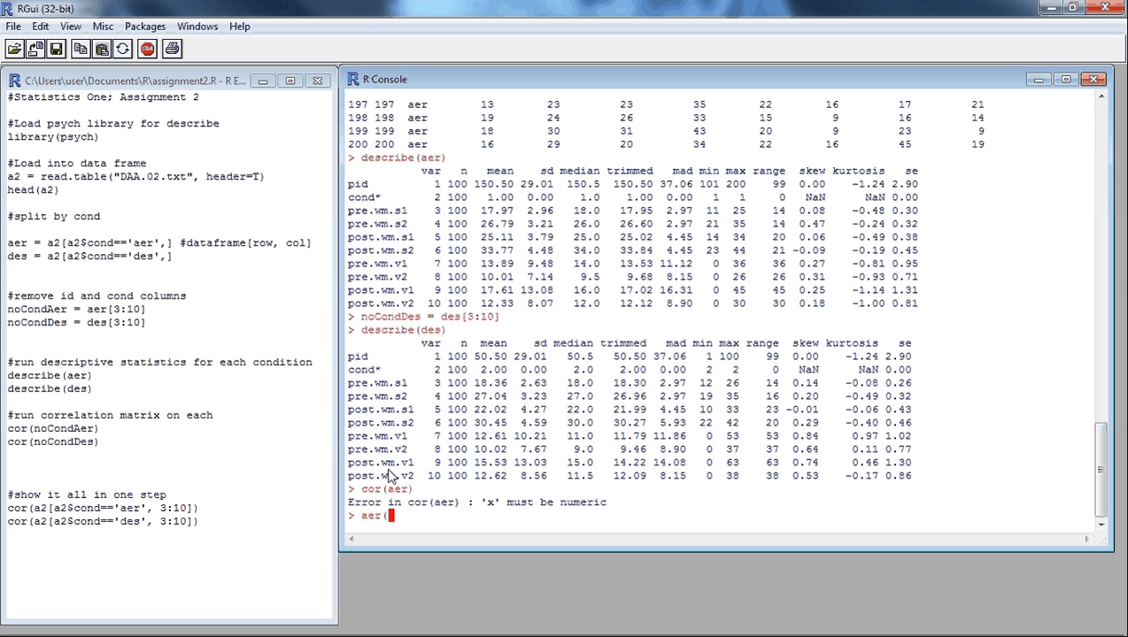
Try aer(3), get the unknown-function error, then print the pre.wm.s1 column with aer[3]
text(3))
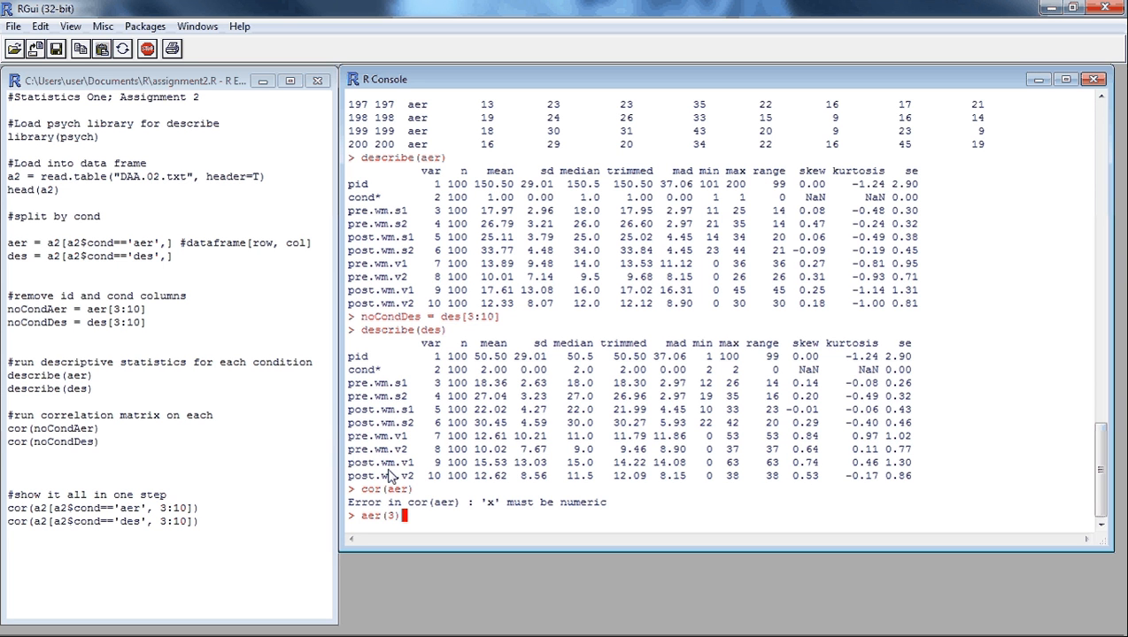
key(Return)
text(aer()
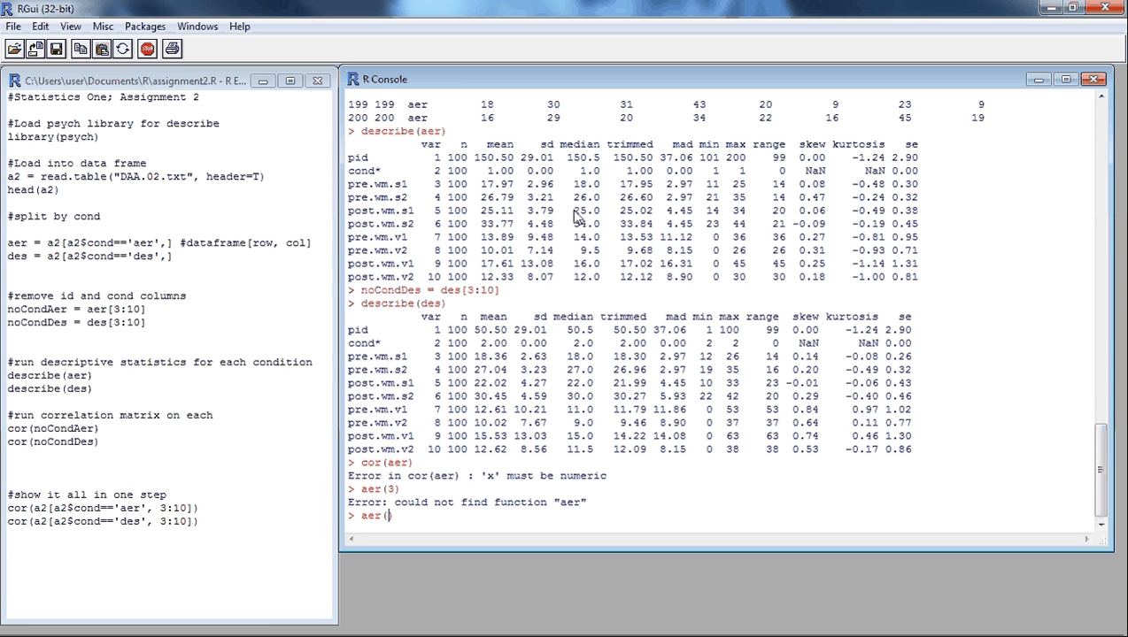
text(3)
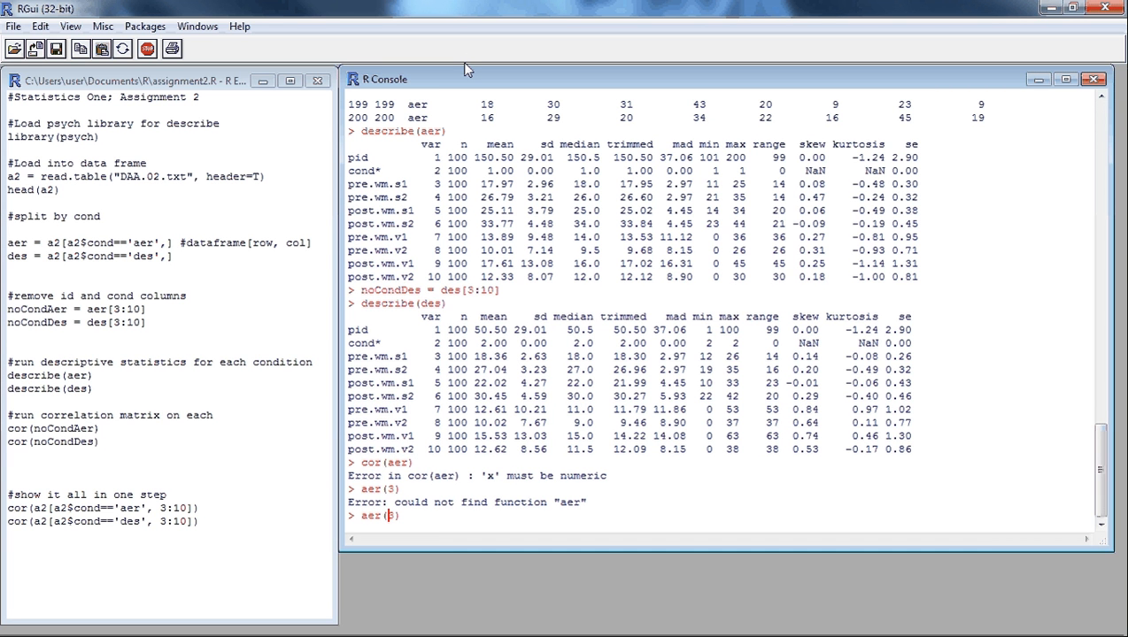
text([)
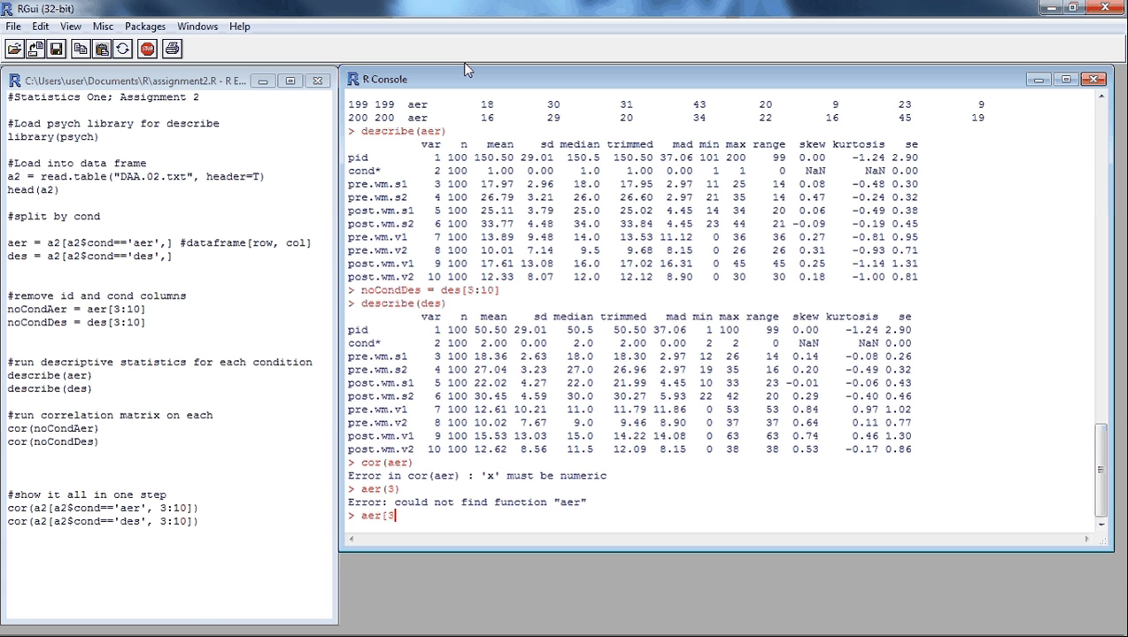
key(Return)
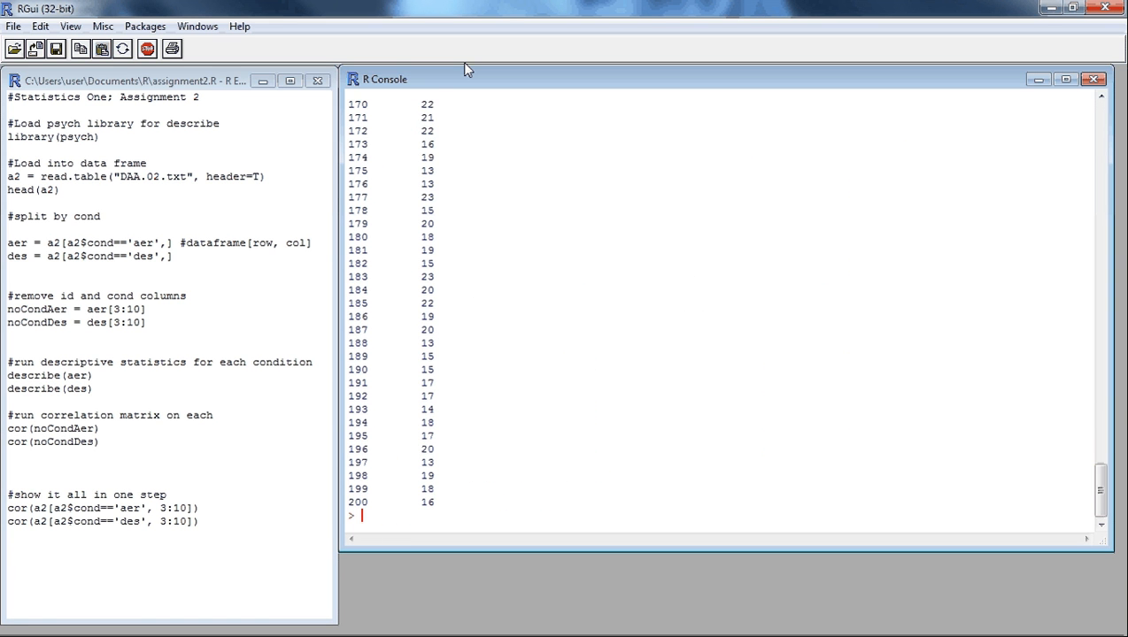
scroll(up, 3)
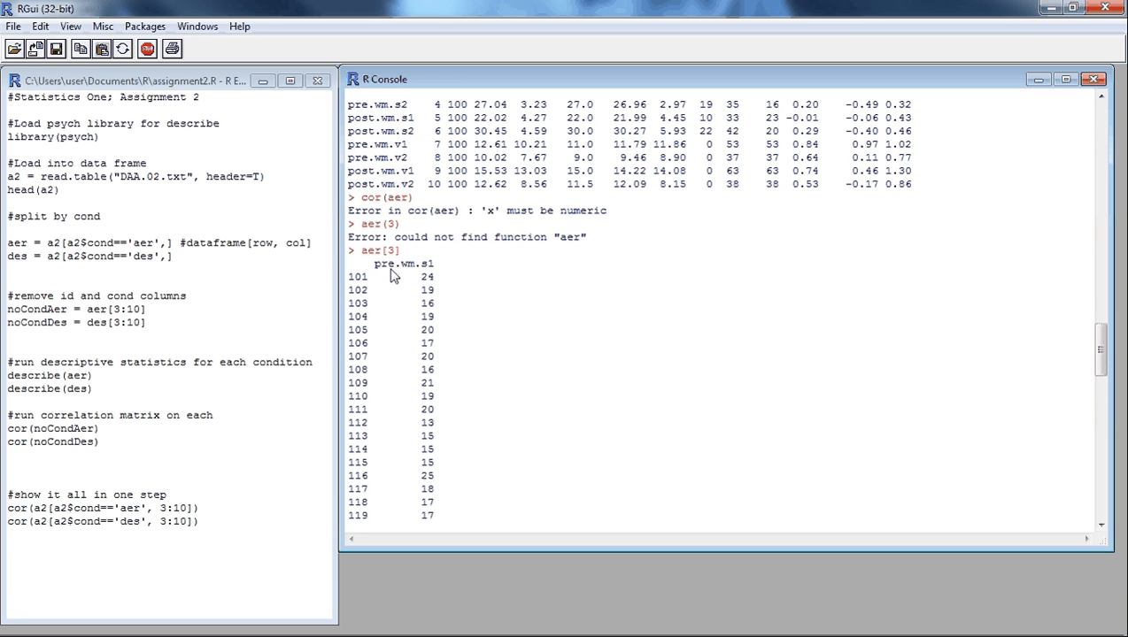
mouse_move(1023, 376)
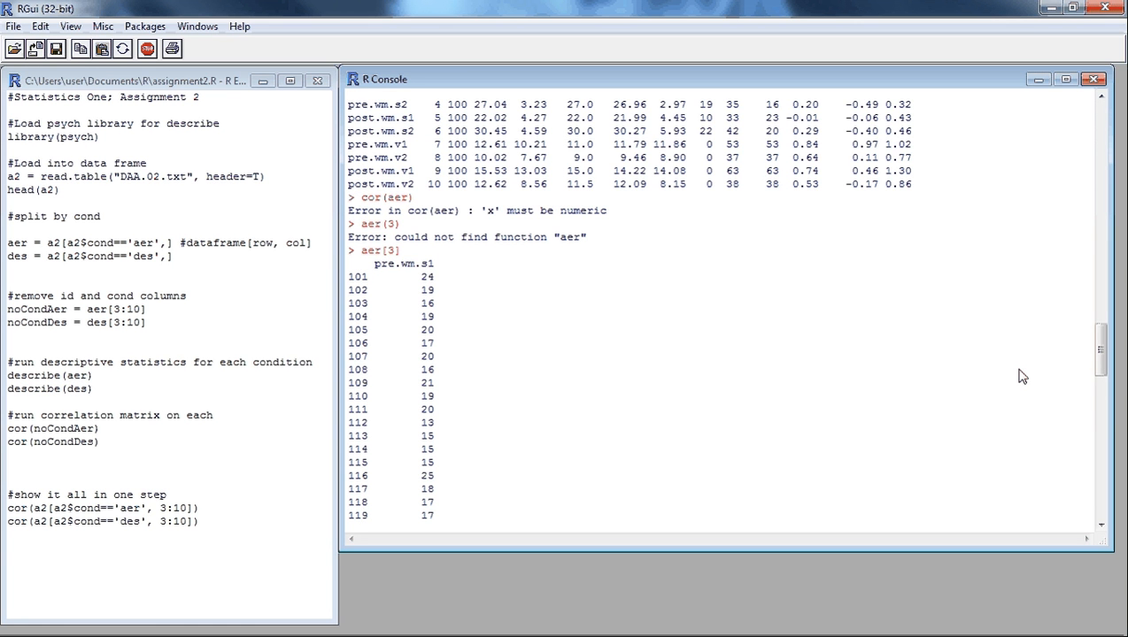
scroll(down, 3)
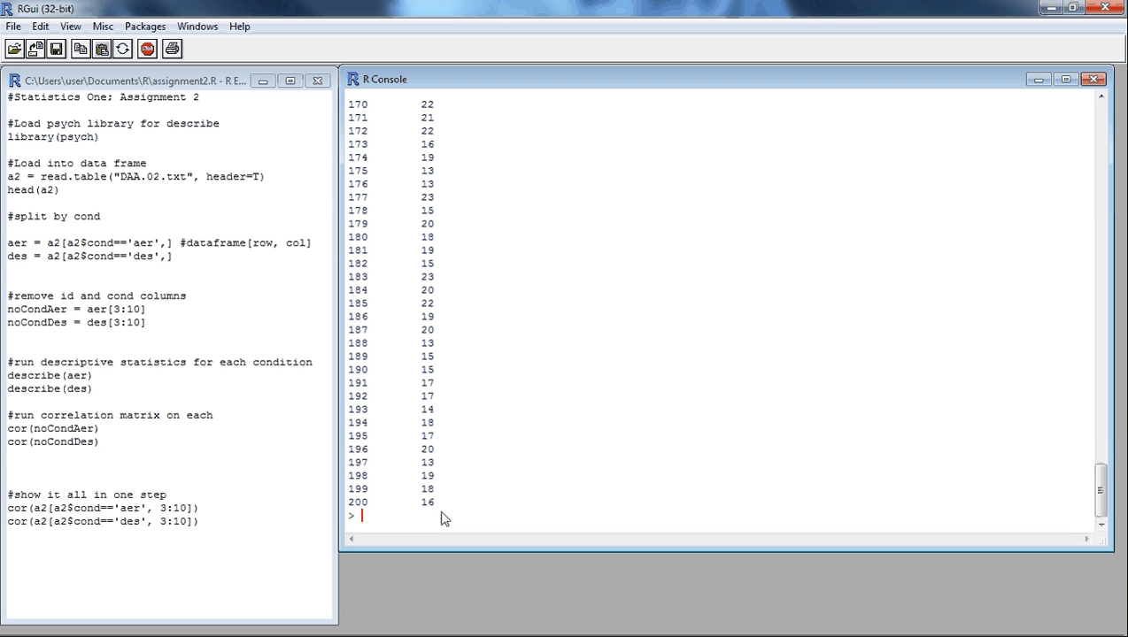
mouse_move(416, 367)
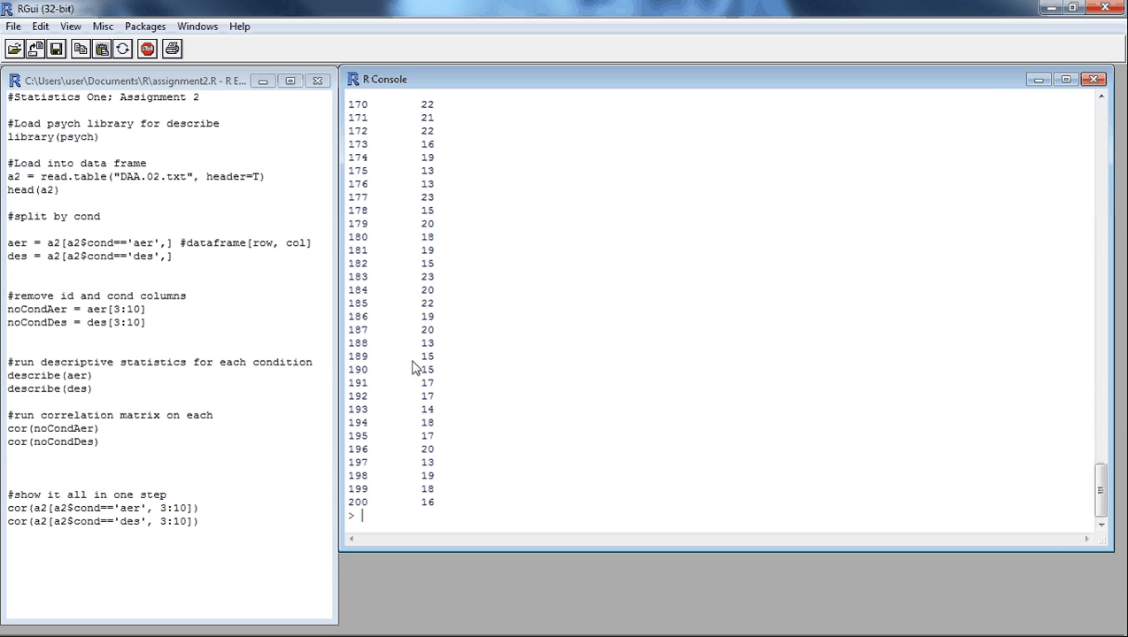
mouse_move(350, 338)
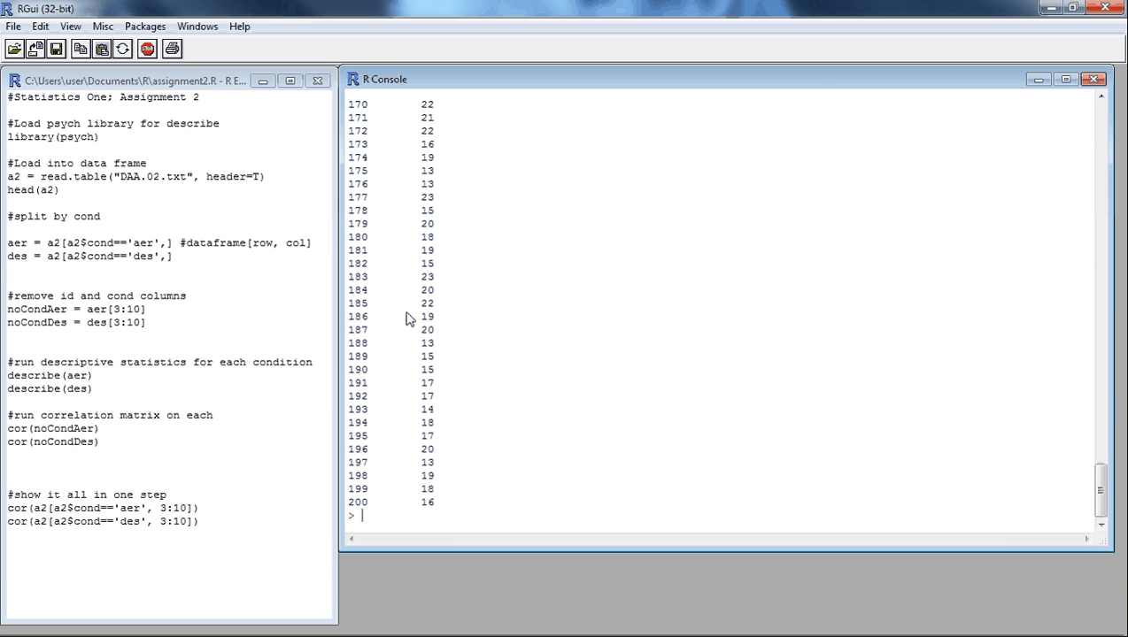
Enter aer[3:10] to print the aer columns pre.wm.s1 through post.wm.v2
text(aer[3:10)
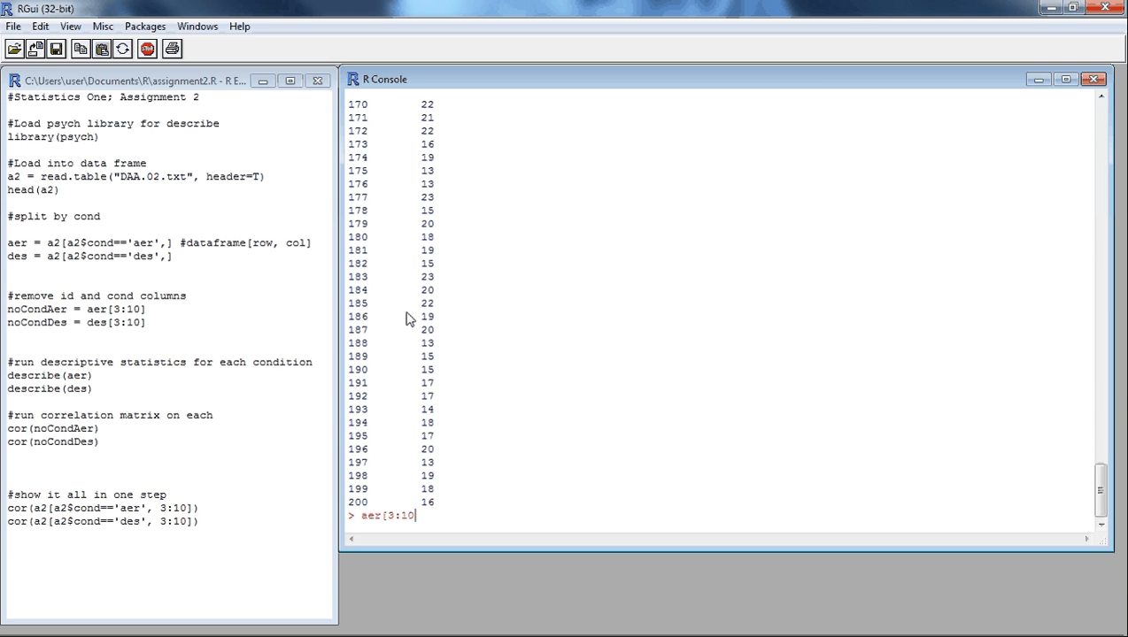
text(])
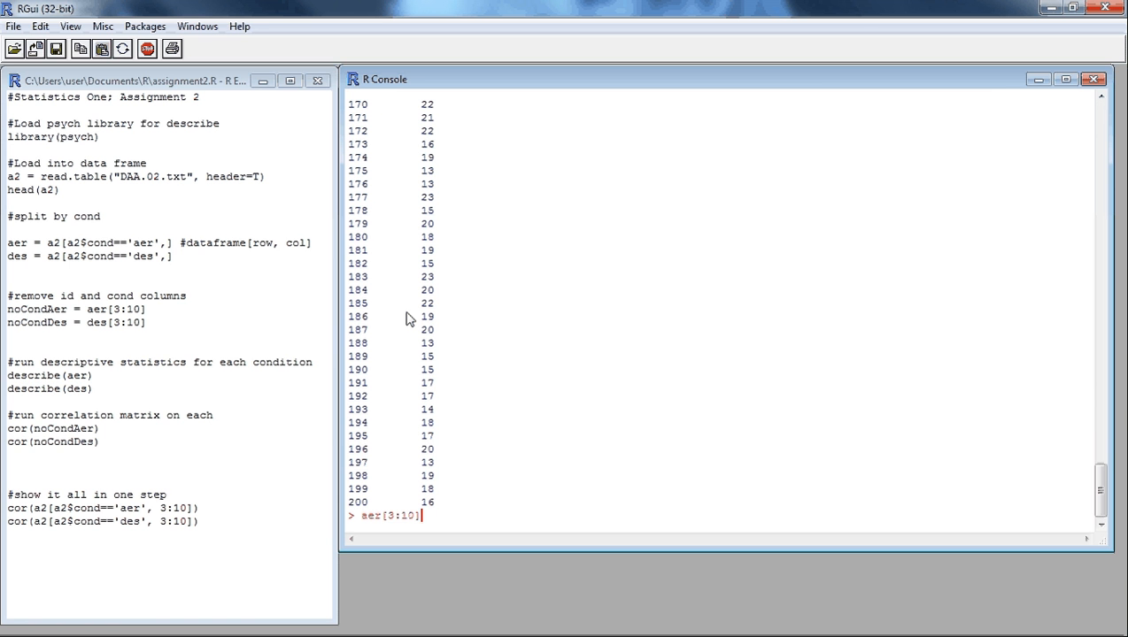
key(Return)
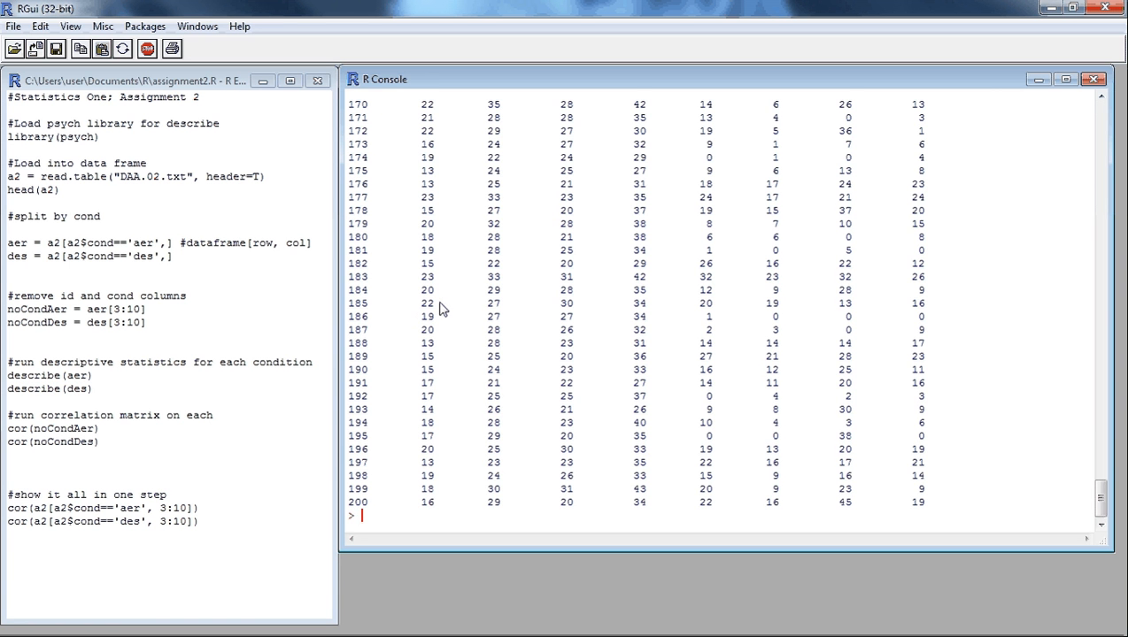
scroll(up, 3)
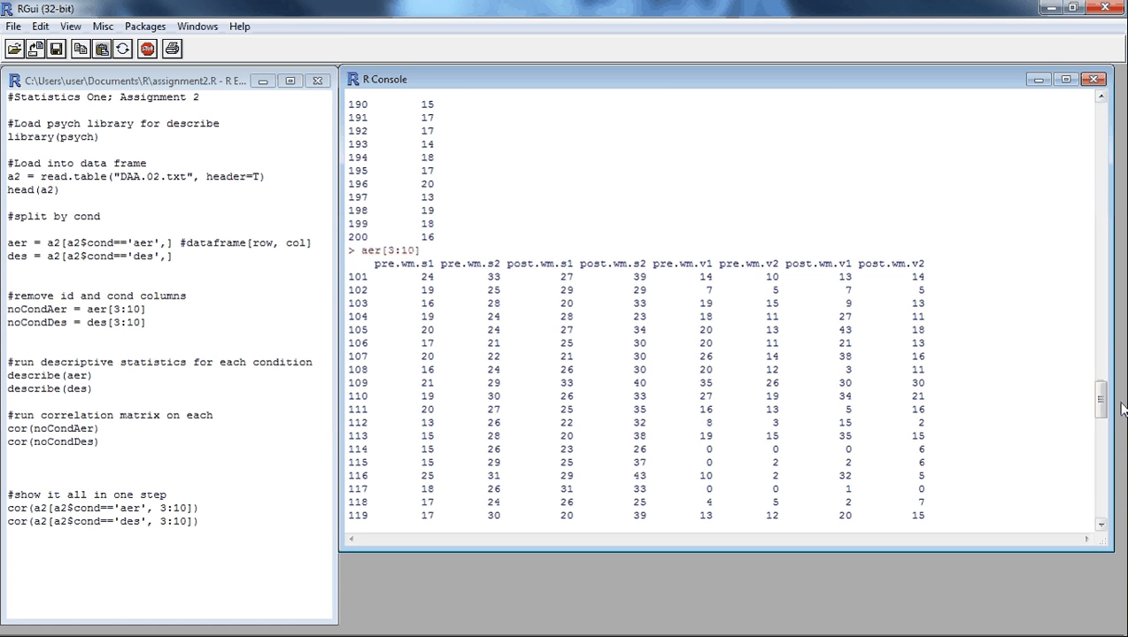
mouse_move(1054, 359)
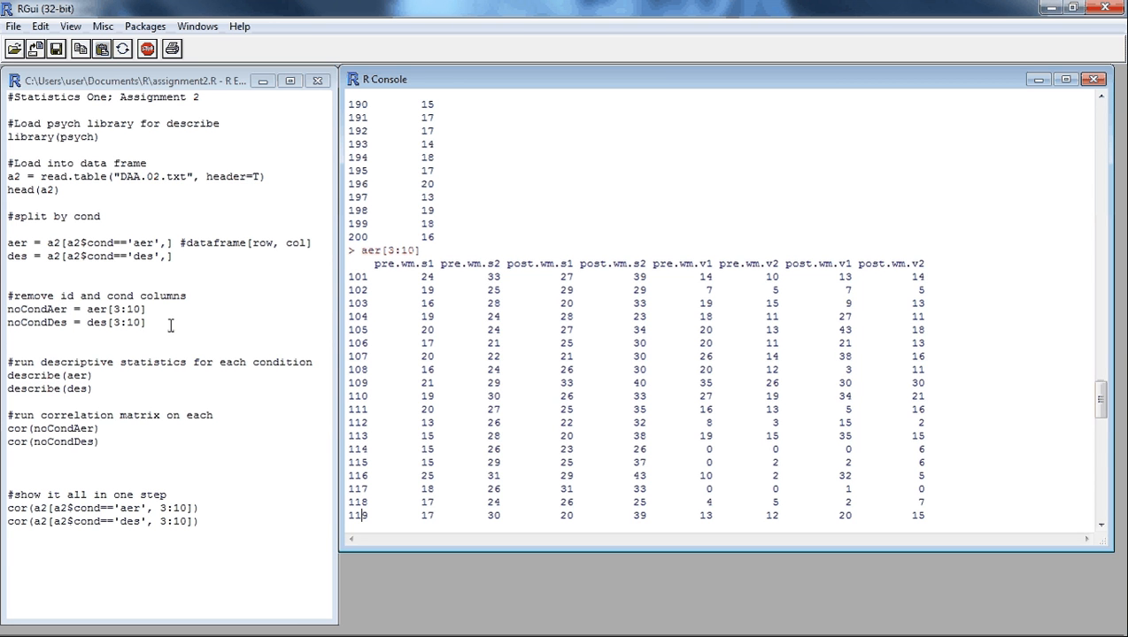
mouse_move(1107, 399)
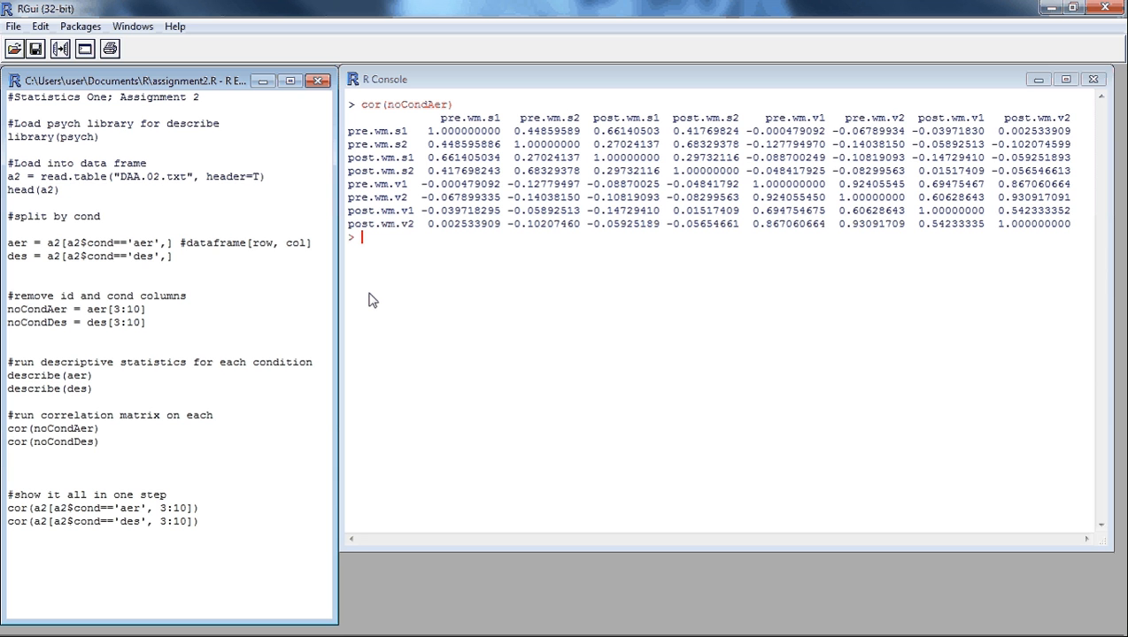
mouse_move(147, 416)
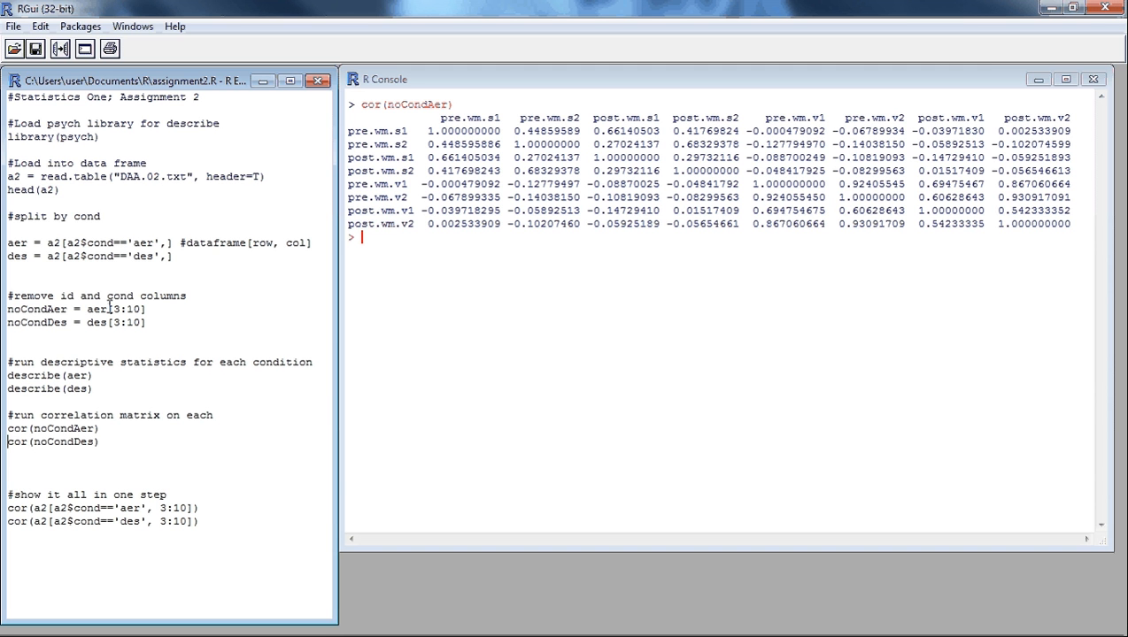
mouse_move(159, 462)
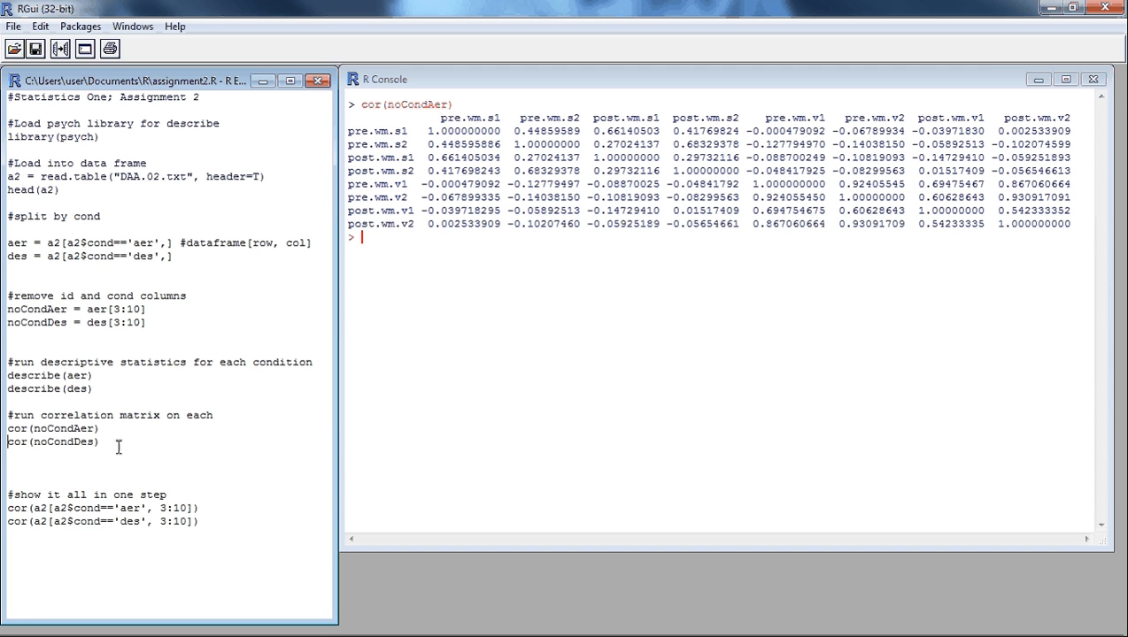
mouse_move(61, 502)
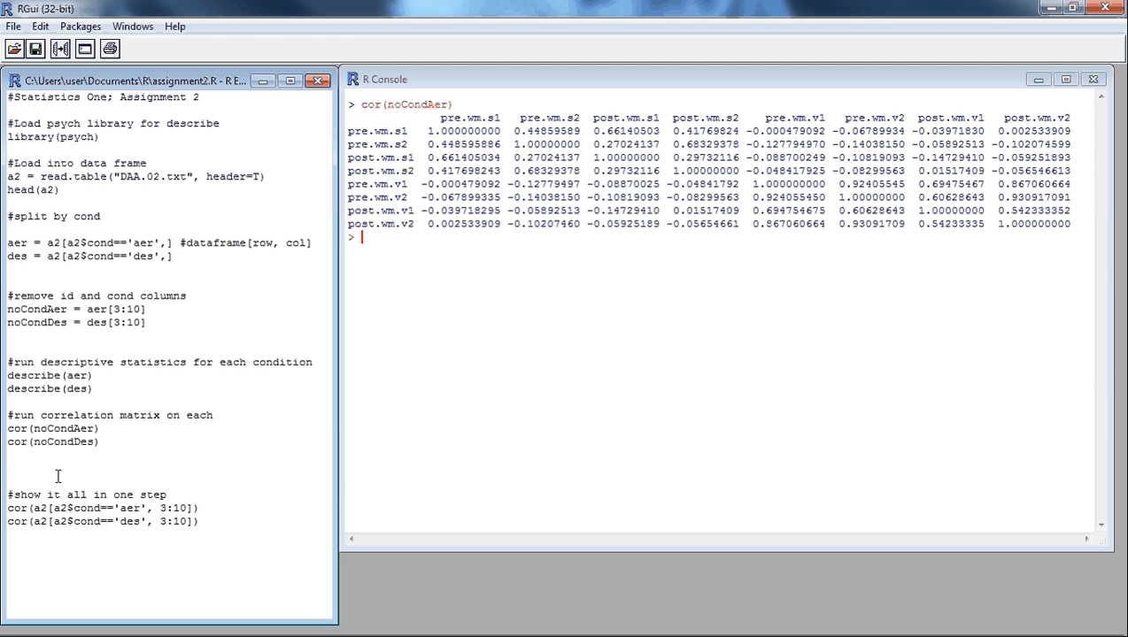
mouse_move(222, 429)
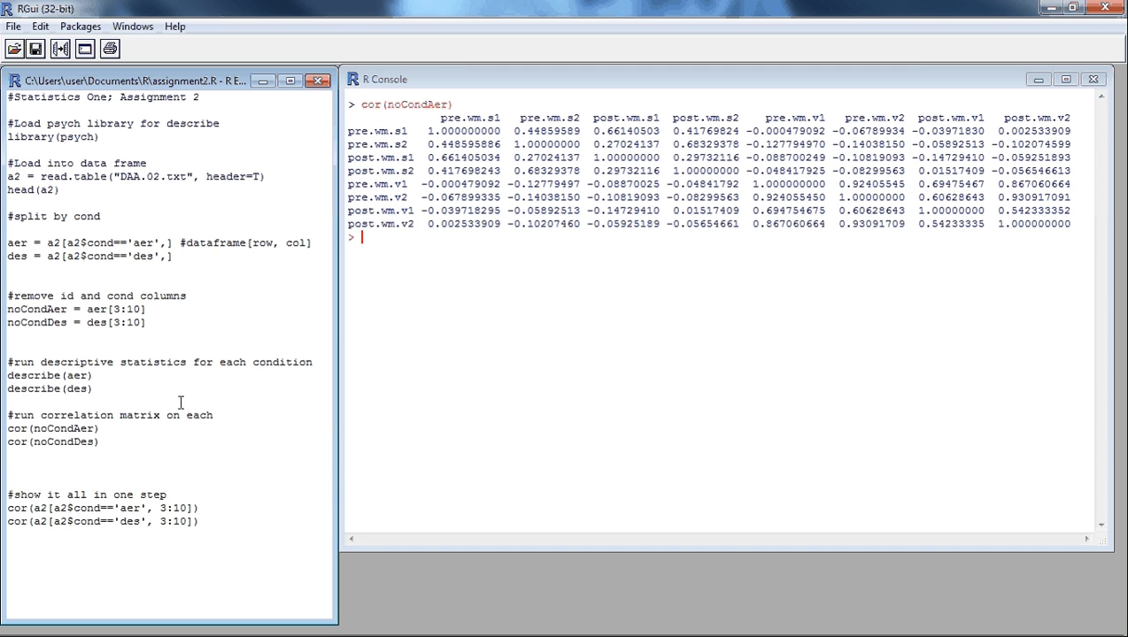
mouse_move(137, 450)
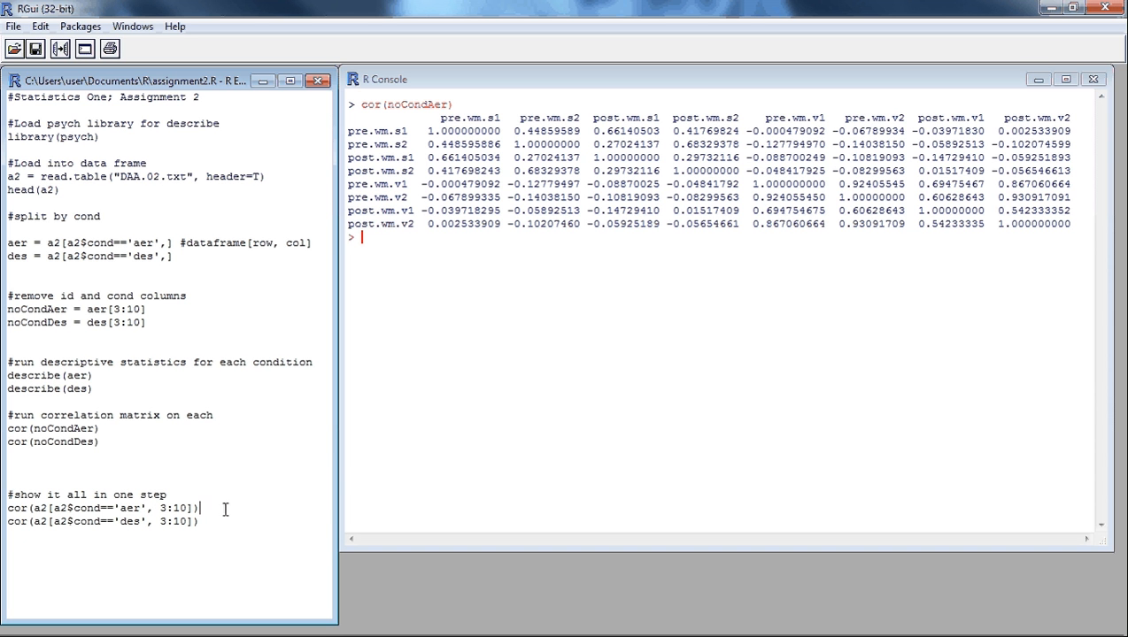
mouse_move(452, 477)
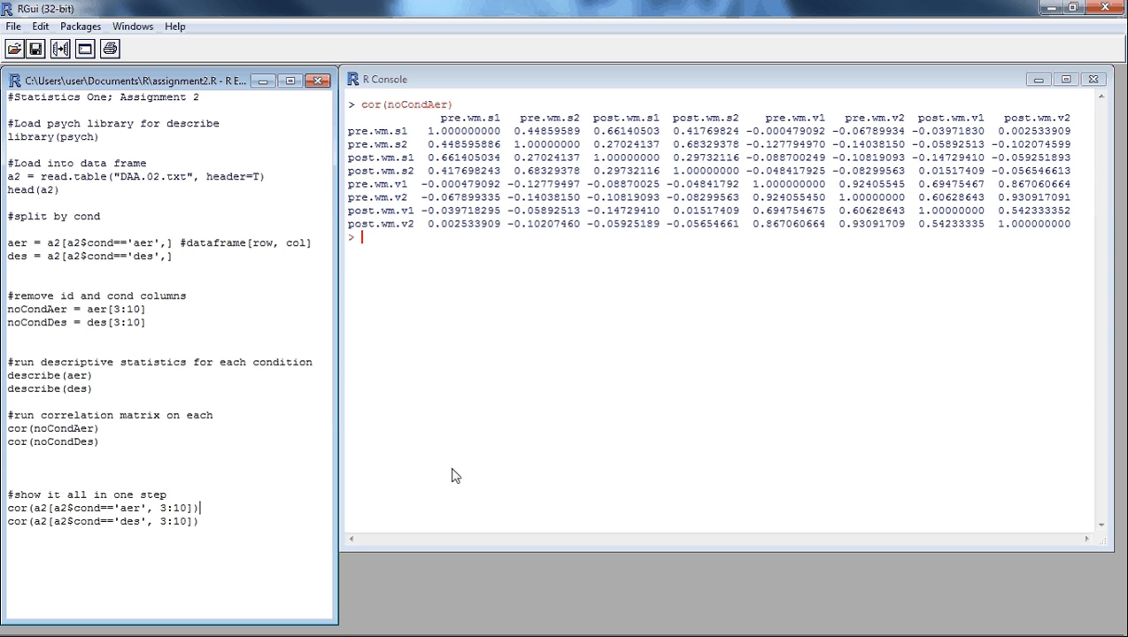
Run cor(a2[a2$cond=='aer', 3:10]) to reproduce the eight-variable aer correlation matrix
key(Return)
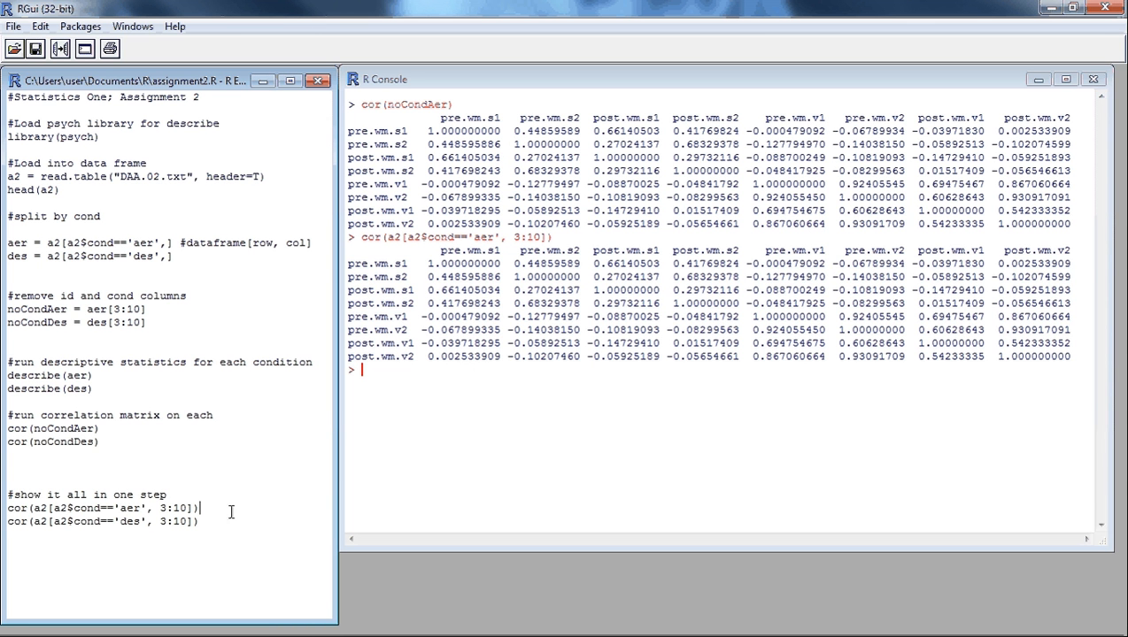
mouse_move(136, 494)
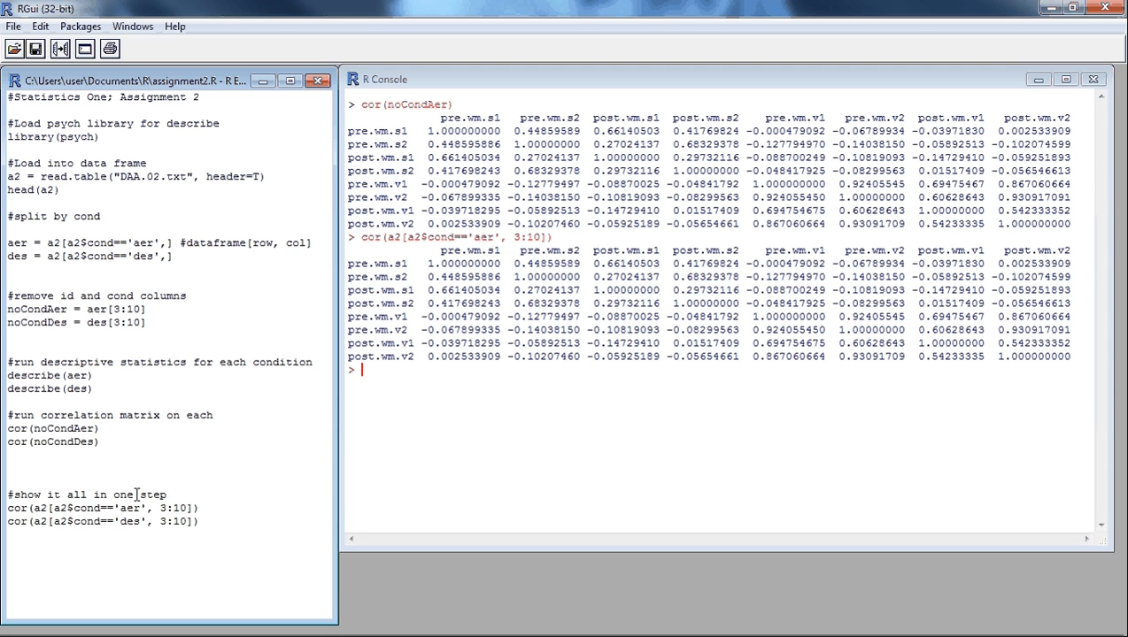